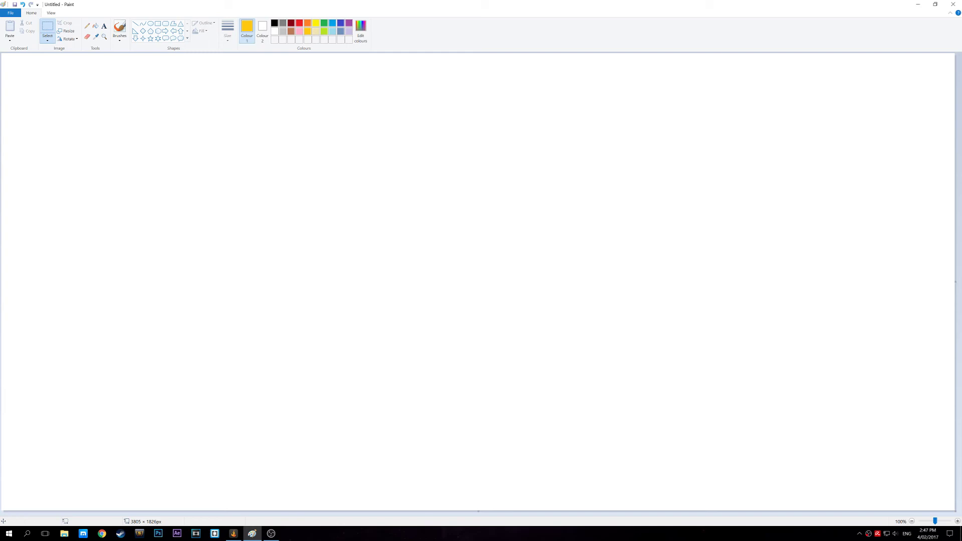
# - Pick the black swatch as Colour 1 on the blank canvas
pyautogui.click(273, 24)
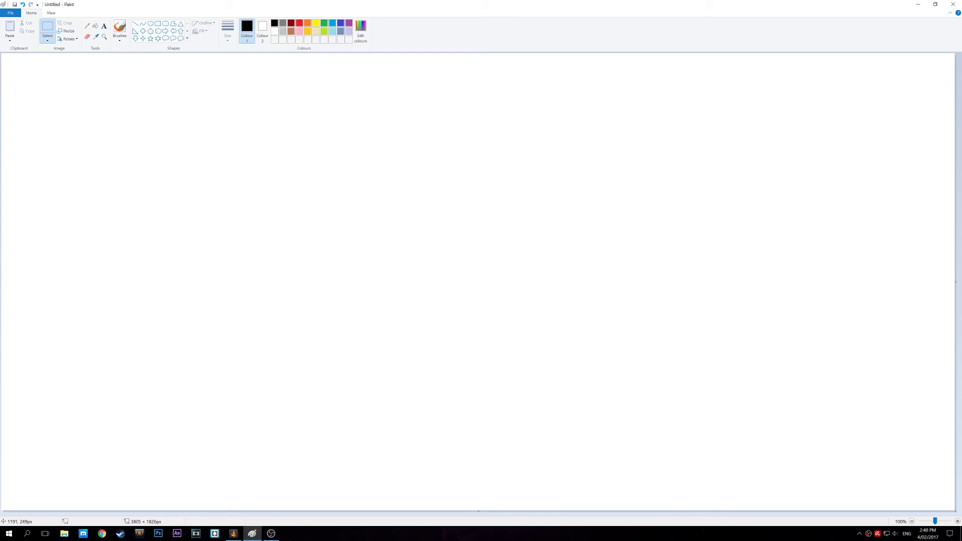
pyautogui.moveTo(961, 414)
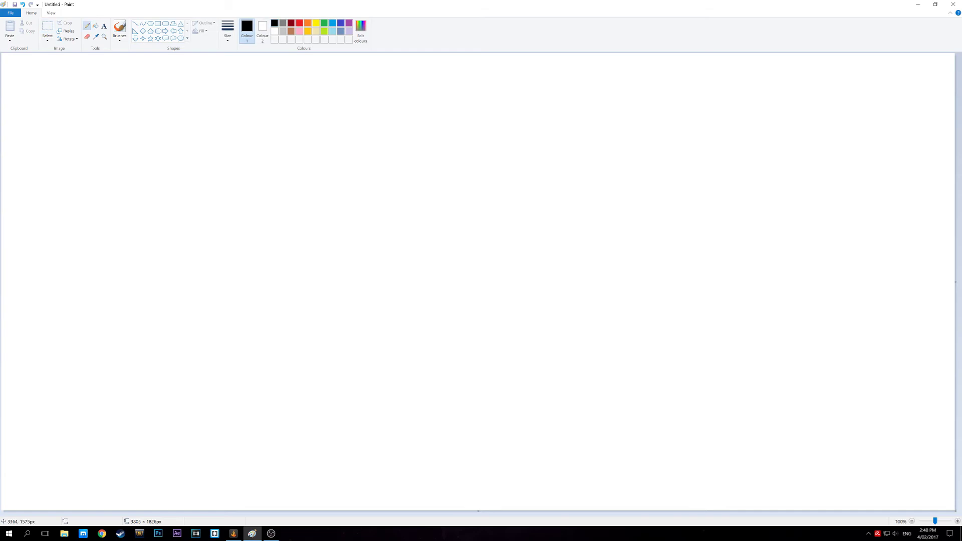
# - Pencil-sketch an oval hen body with pupiled eyes, angry brows and a pointed beak
pyautogui.moveTo(811, 421); pyautogui.dragTo(849, 455)
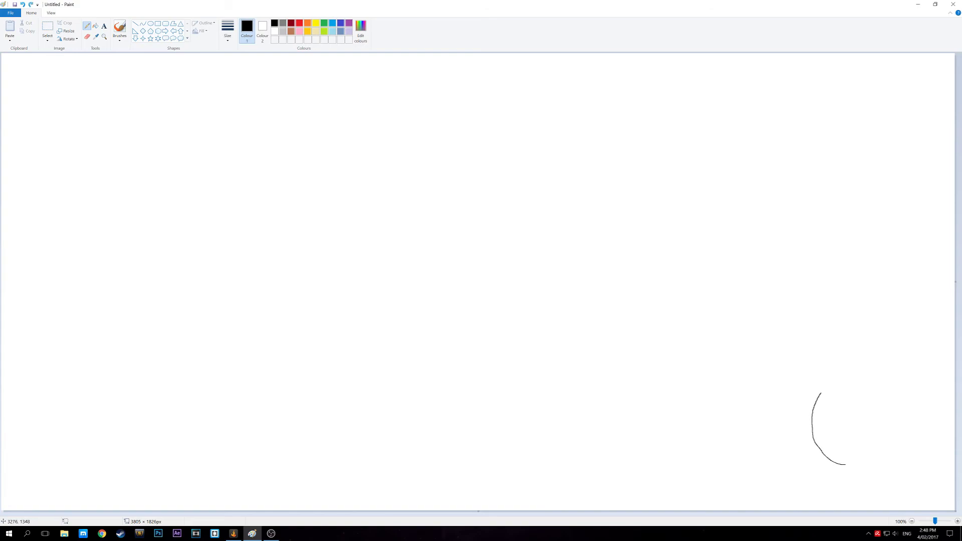
pyautogui.moveTo(819, 398); pyautogui.dragTo(846, 466)
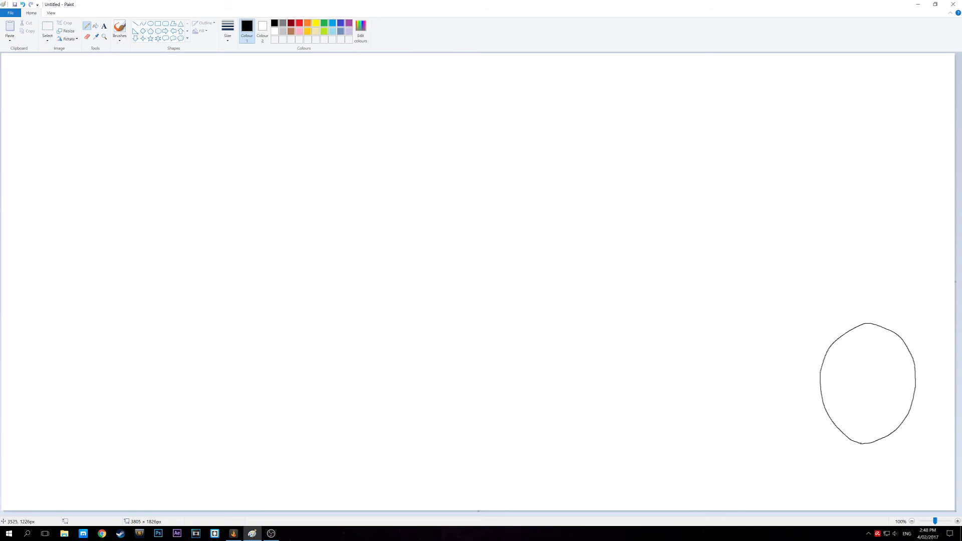
pyautogui.moveTo(843, 352); pyautogui.dragTo(841, 363)
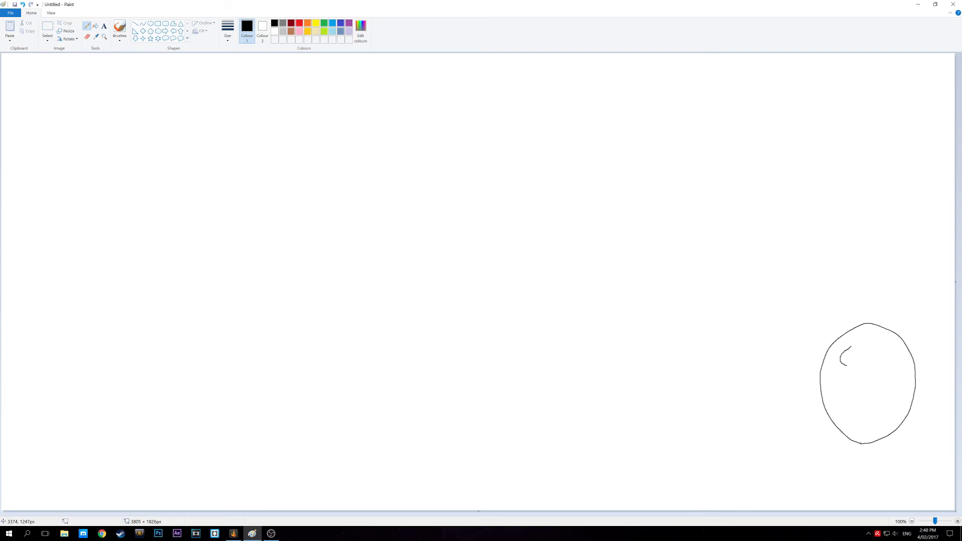
pyautogui.moveTo(846, 361); pyautogui.dragTo(850, 356)
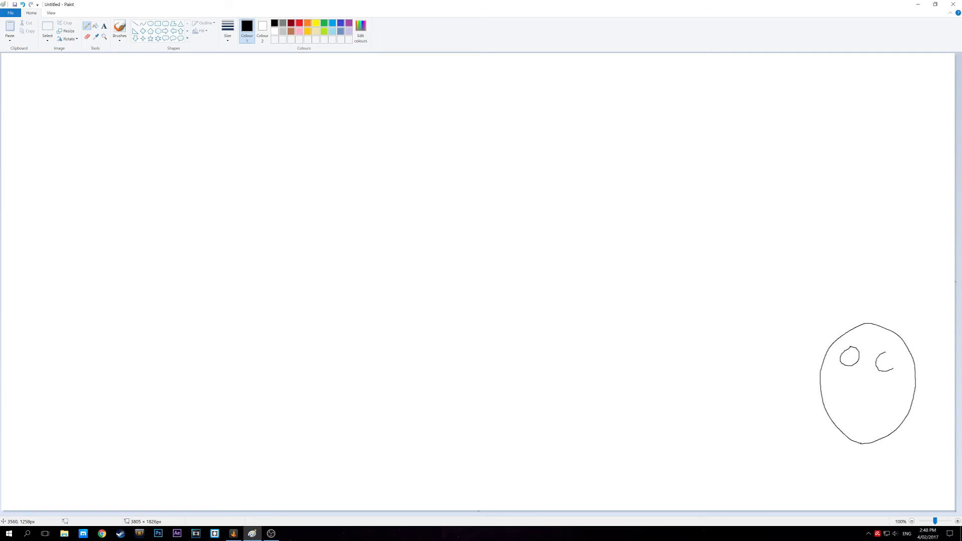
pyautogui.moveTo(885, 355); pyautogui.dragTo(885, 368)
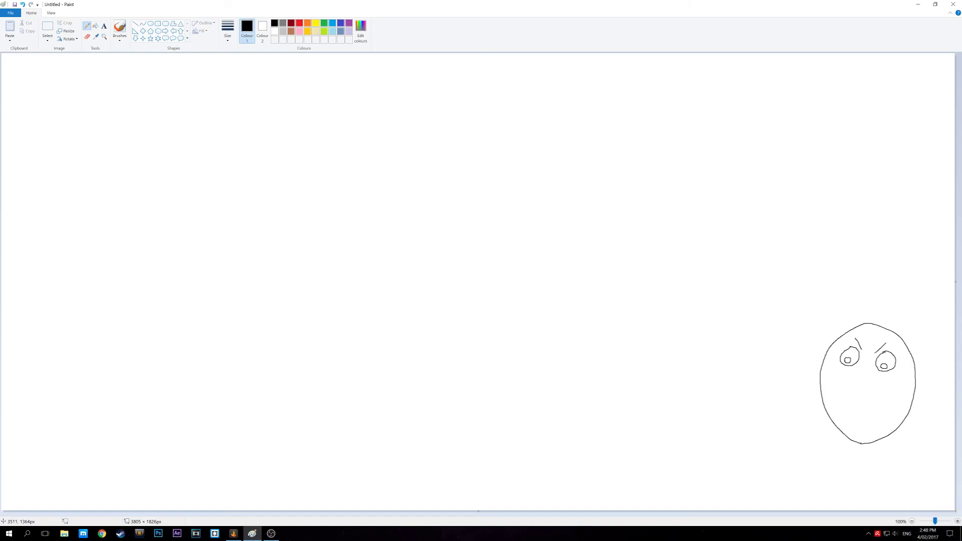
pyautogui.moveTo(852, 376); pyautogui.dragTo(865, 375)
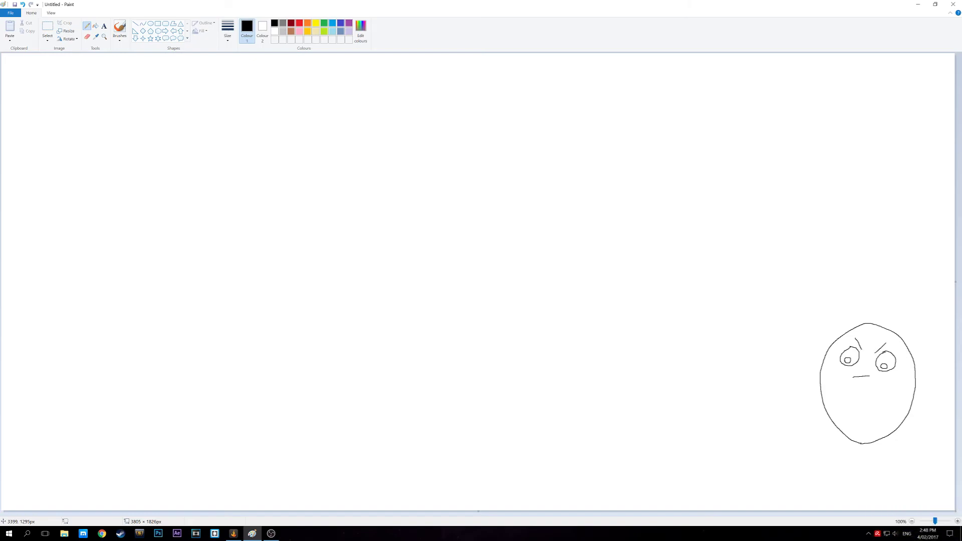
pyautogui.moveTo(850, 377); pyautogui.dragTo(868, 390)
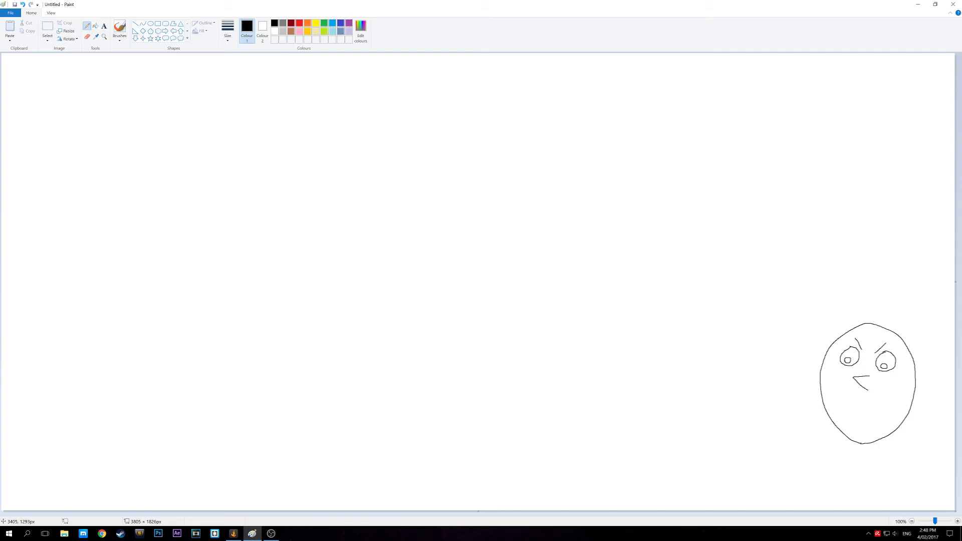
pyautogui.moveTo(854, 385); pyautogui.dragTo(867, 377)
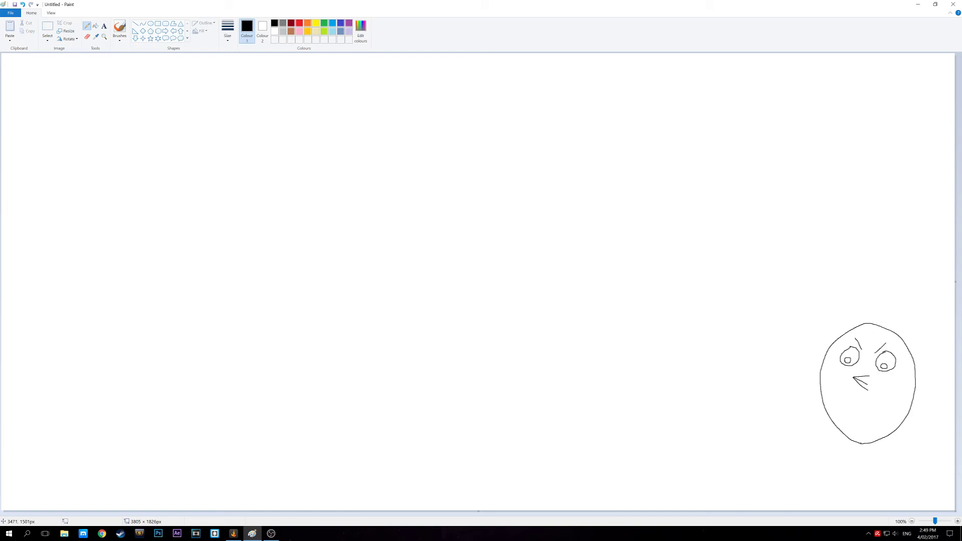
# - Draw a wing on each side of the hen's body and two clawed legs underneath
pyautogui.click(901, 390)
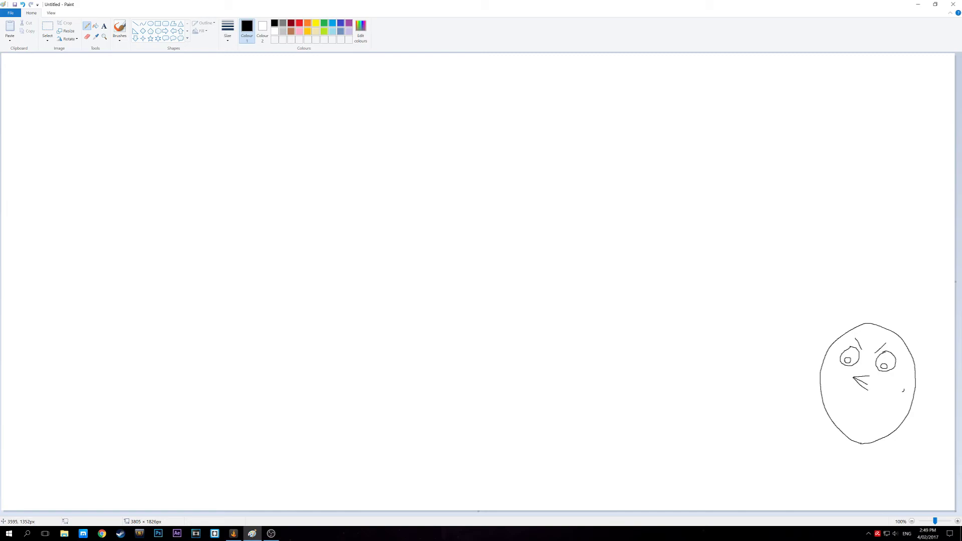
pyautogui.moveTo(902, 392); pyautogui.dragTo(877, 417)
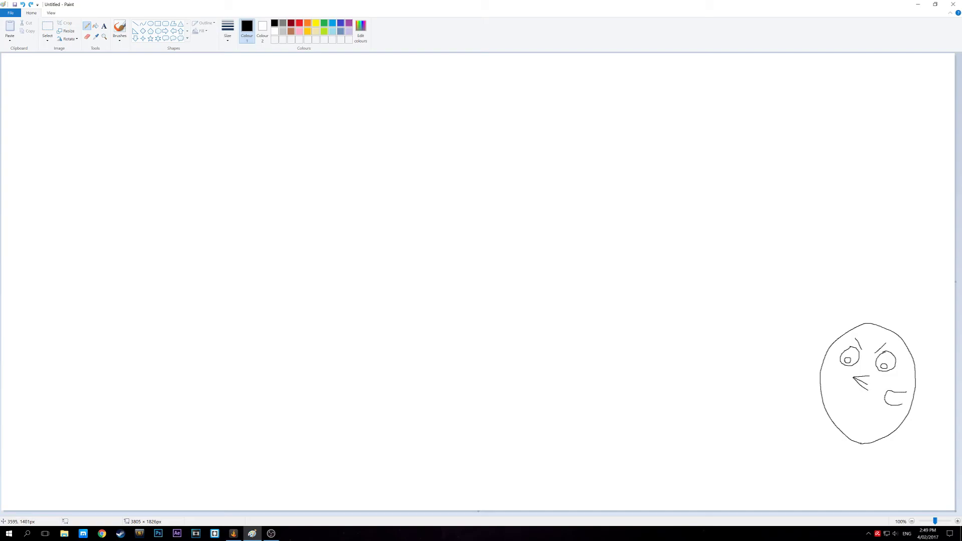
pyautogui.moveTo(892, 399); pyautogui.dragTo(902, 393)
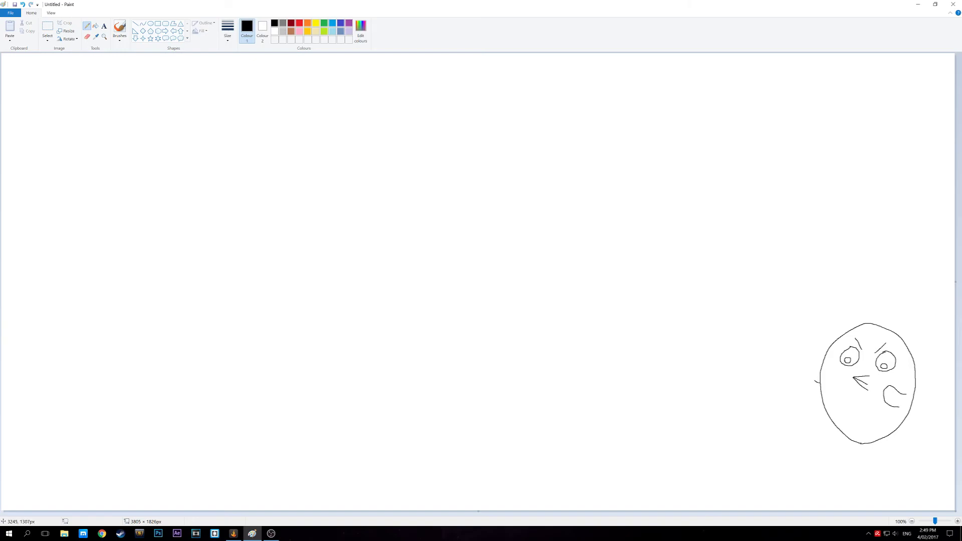
pyautogui.moveTo(812, 380); pyautogui.dragTo(813, 405)
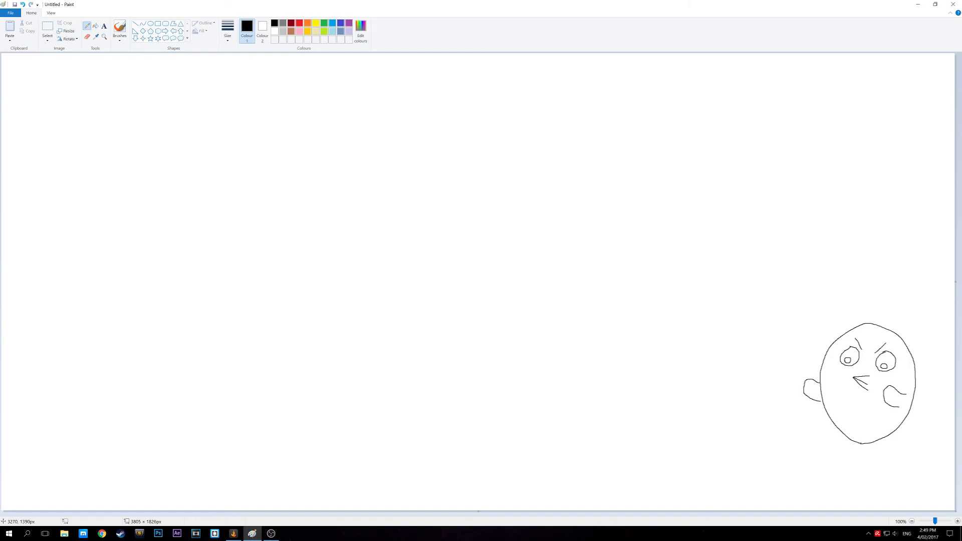
pyautogui.moveTo(841, 380)
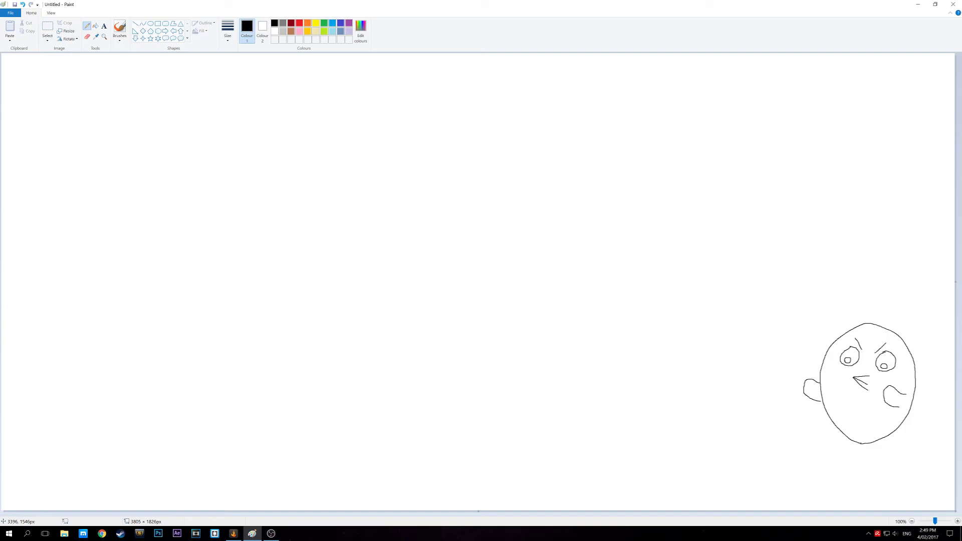
pyautogui.moveTo(861, 442); pyautogui.dragTo(851, 468)
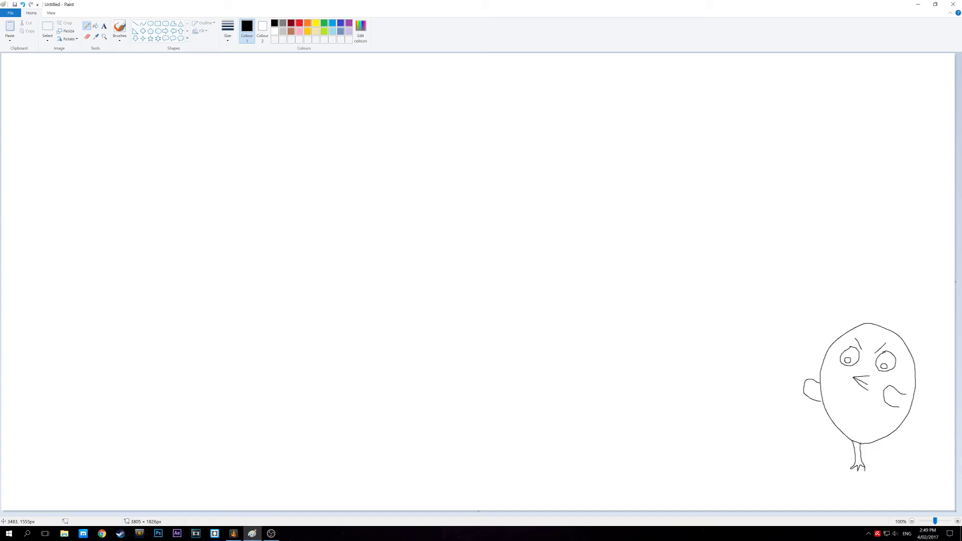
pyautogui.moveTo(883, 447); pyautogui.dragTo(873, 469)
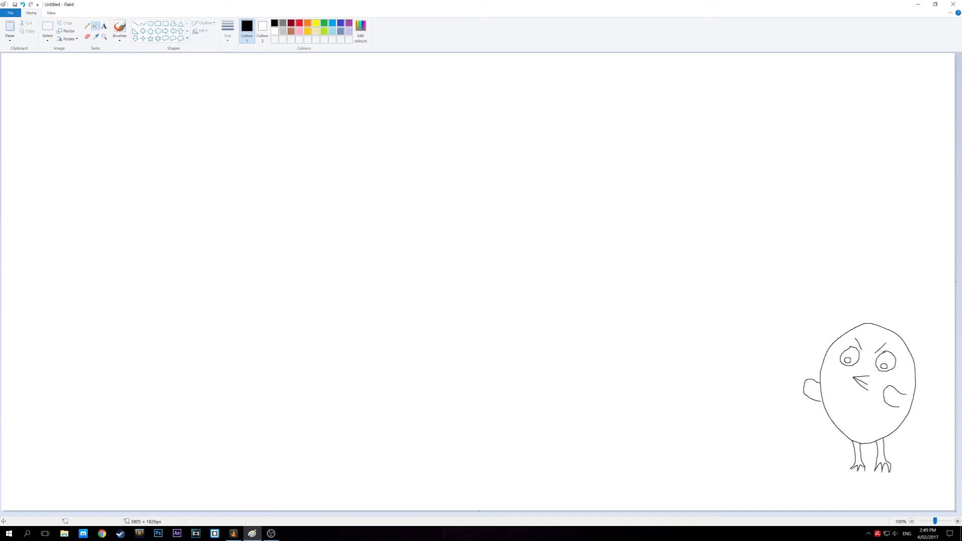
# - Fill the small hen's body and left wing yellow
pyautogui.click(865, 380)
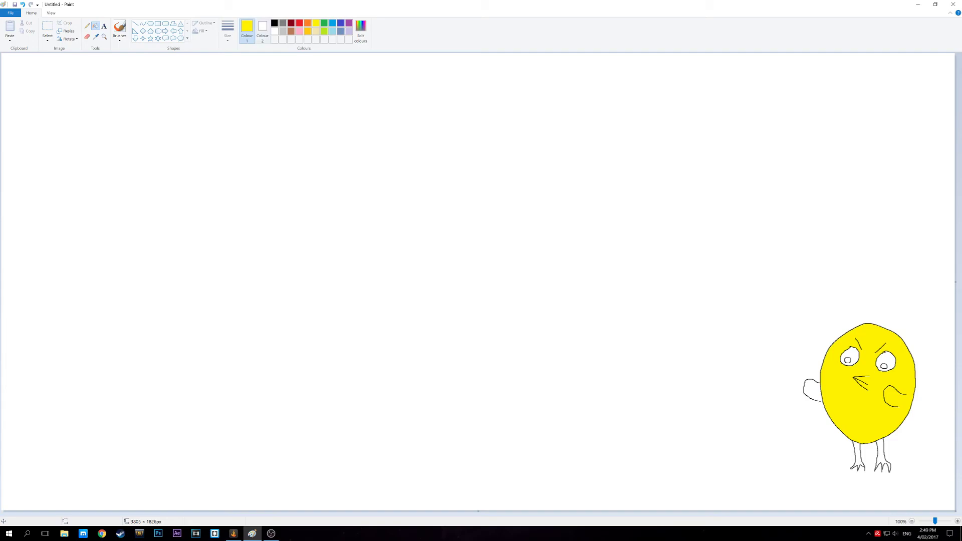
pyautogui.click(273, 24)
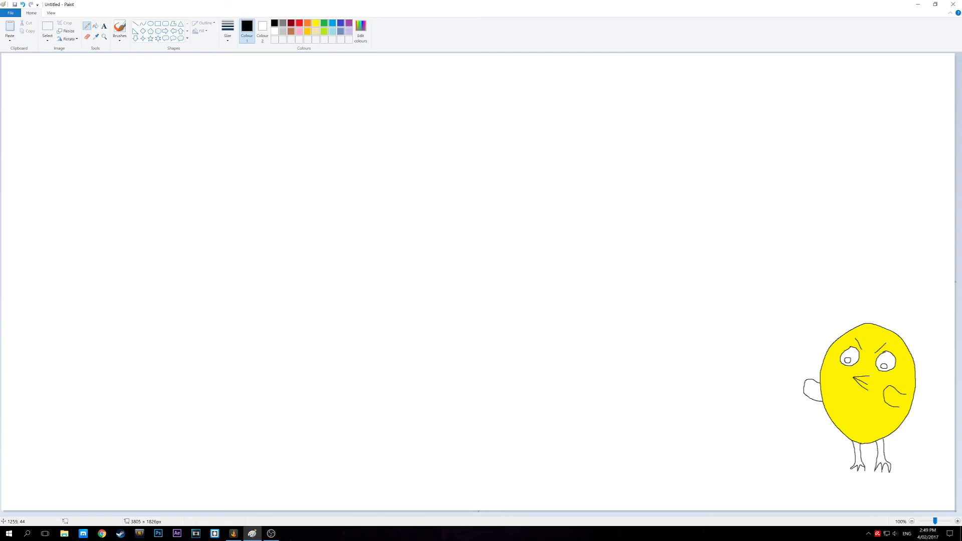
pyautogui.click(316, 24)
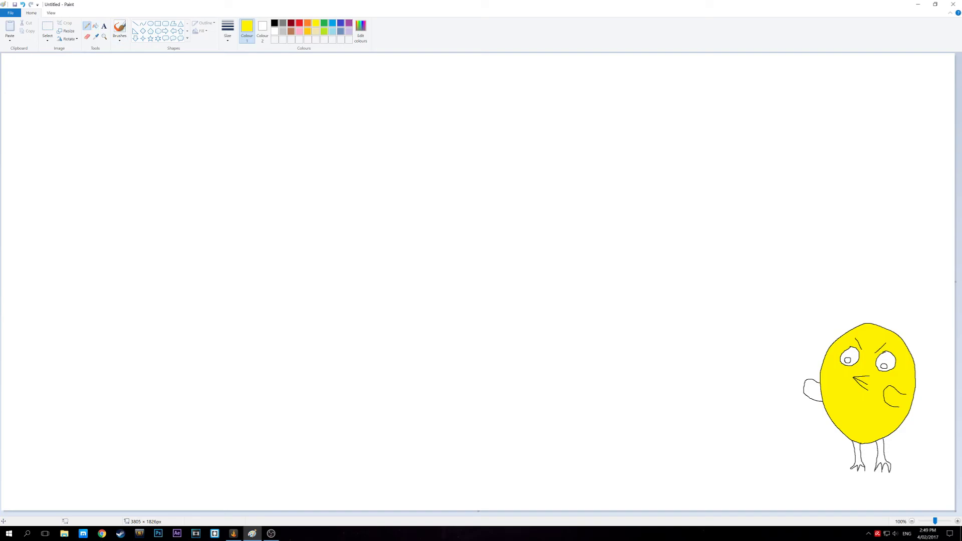
pyautogui.click(429, 245)
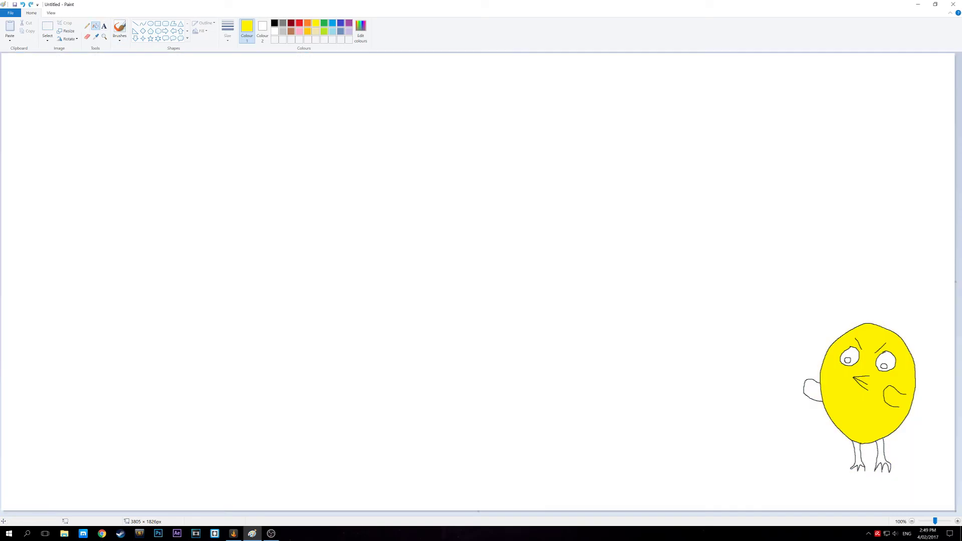
pyautogui.click(273, 24)
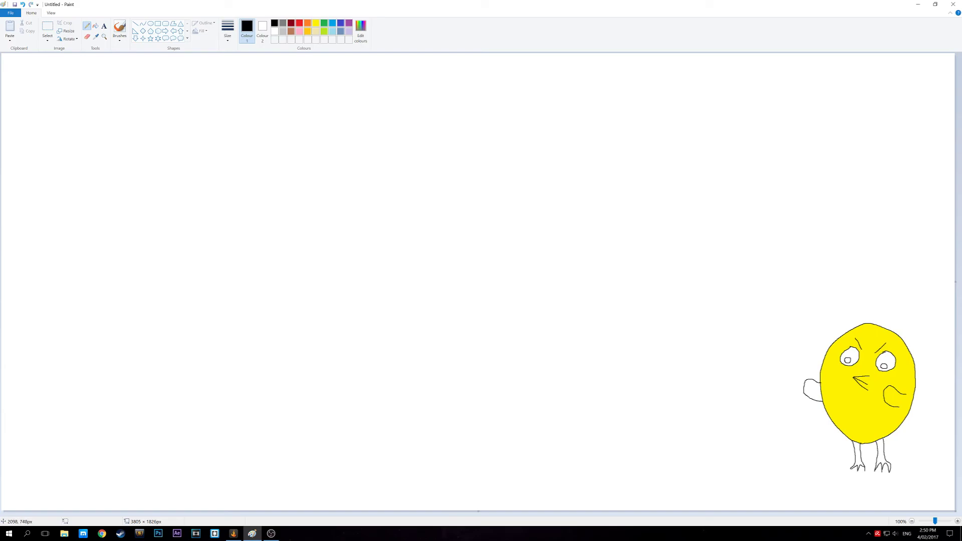
pyautogui.click(315, 24)
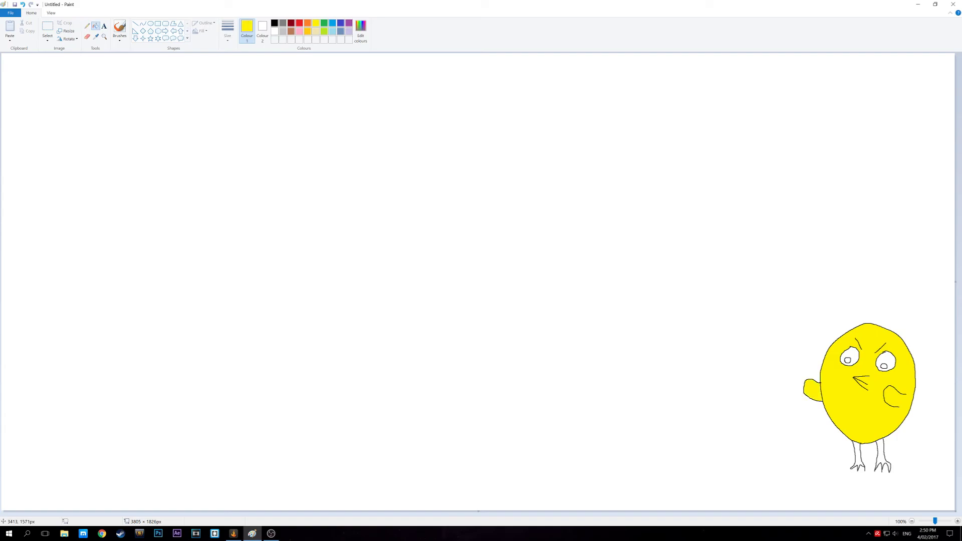
# - Fill both of the small hen's pupils black
pyautogui.click(273, 24)
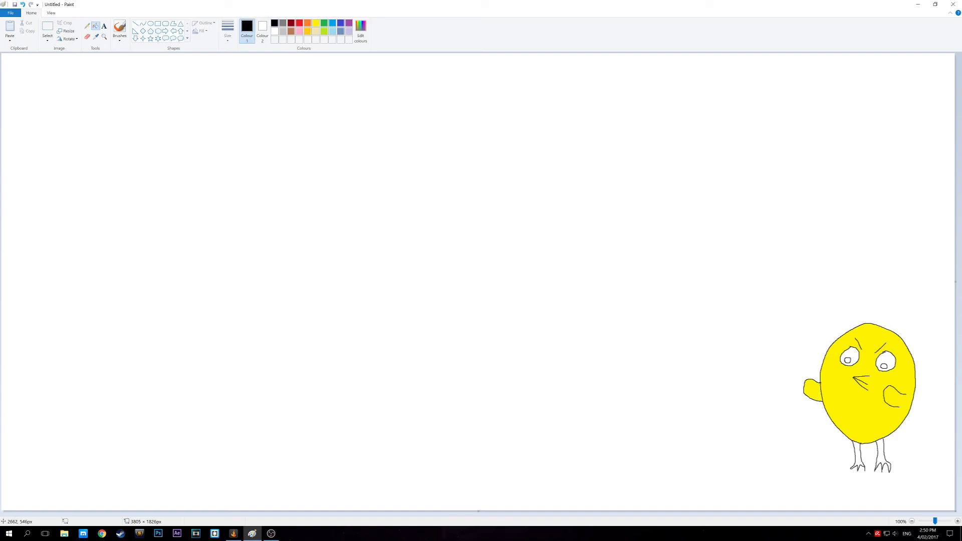
pyautogui.click(847, 360)
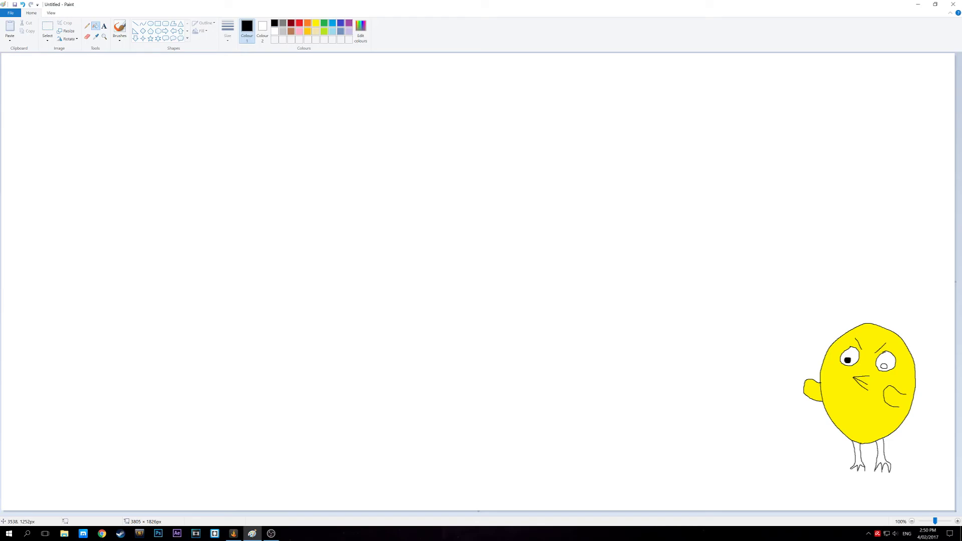
pyautogui.click(883, 366)
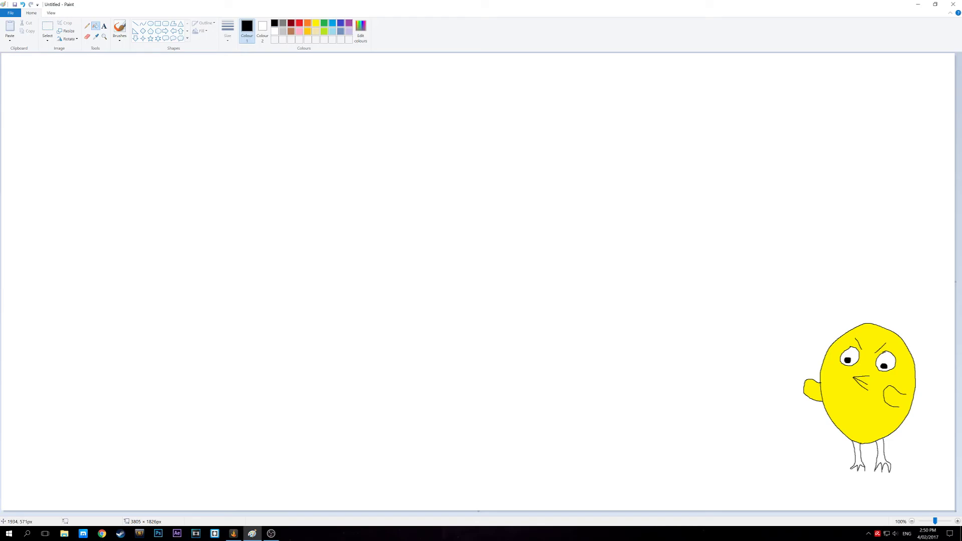
# - Fill both of the small hen's legs orange
pyautogui.click(315, 24)
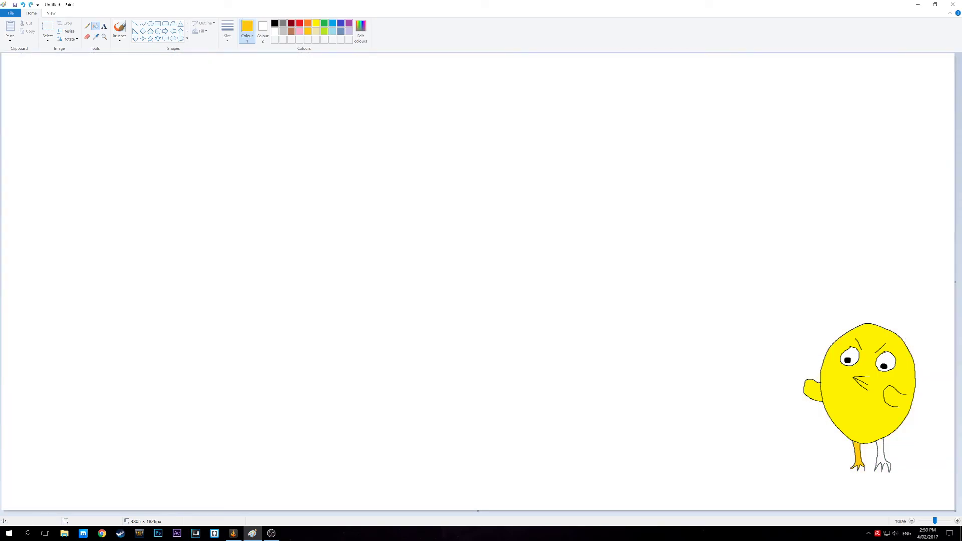
pyautogui.click(274, 23)
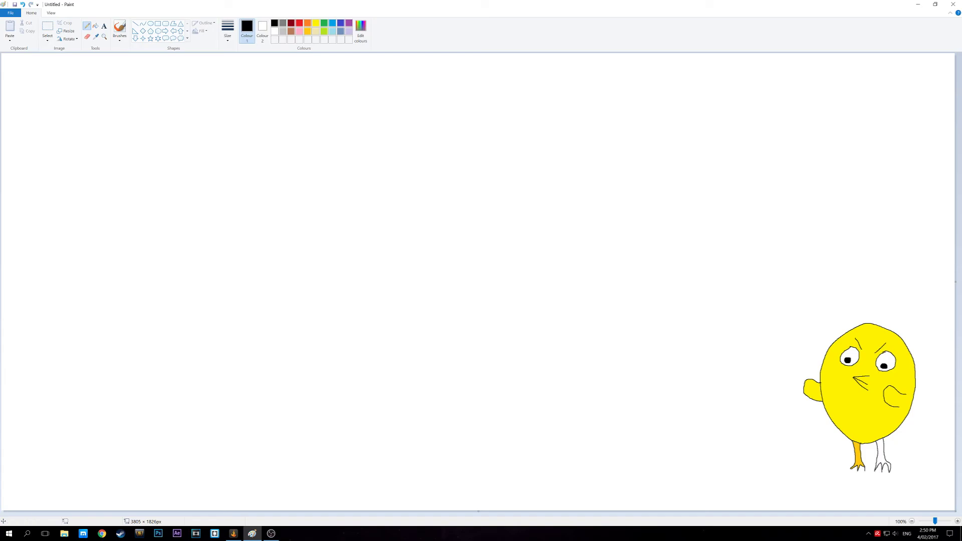
pyautogui.click(315, 23)
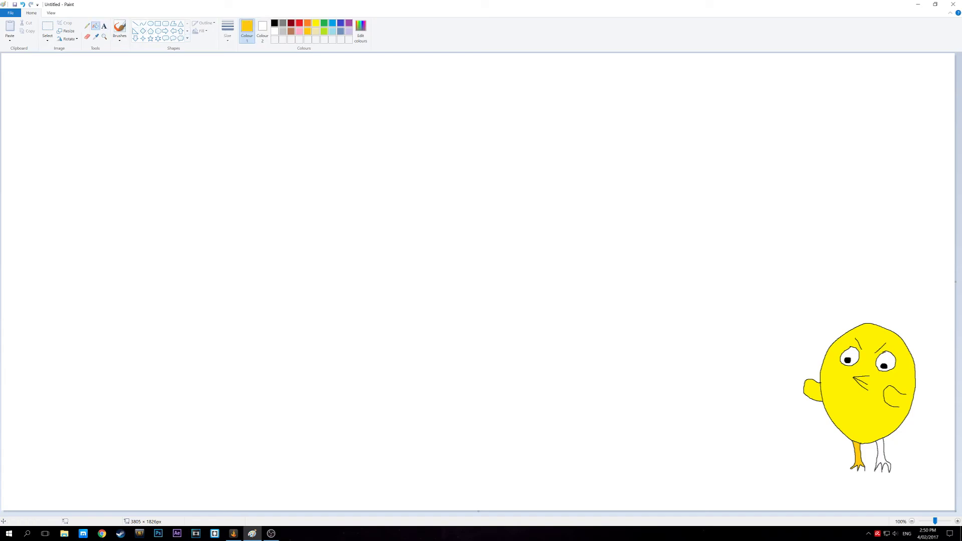
pyautogui.click(883, 456)
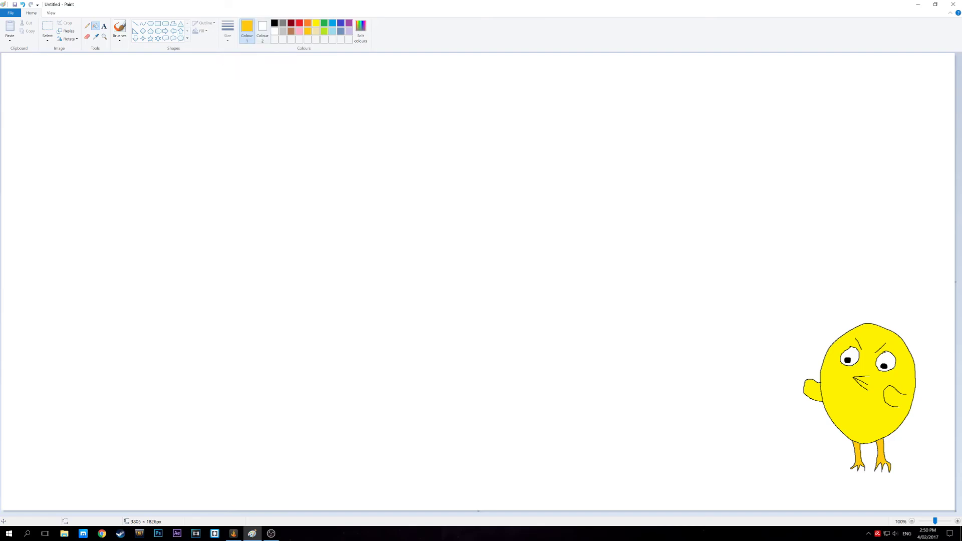
# - Draw a big black hen outline with beak and toothy mouth, then select and erase those face parts
pyautogui.click(273, 24)
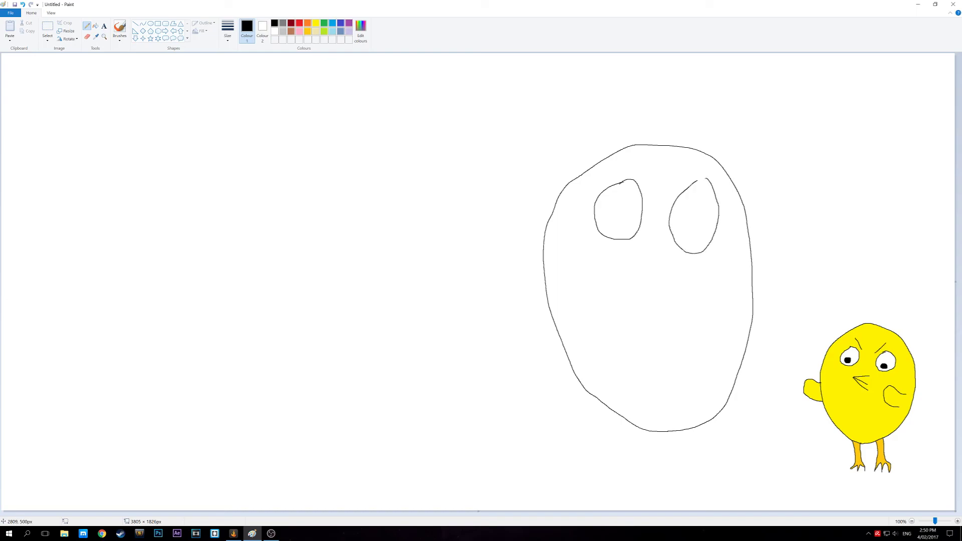
pyautogui.moveTo(668, 264); pyautogui.dragTo(656, 288)
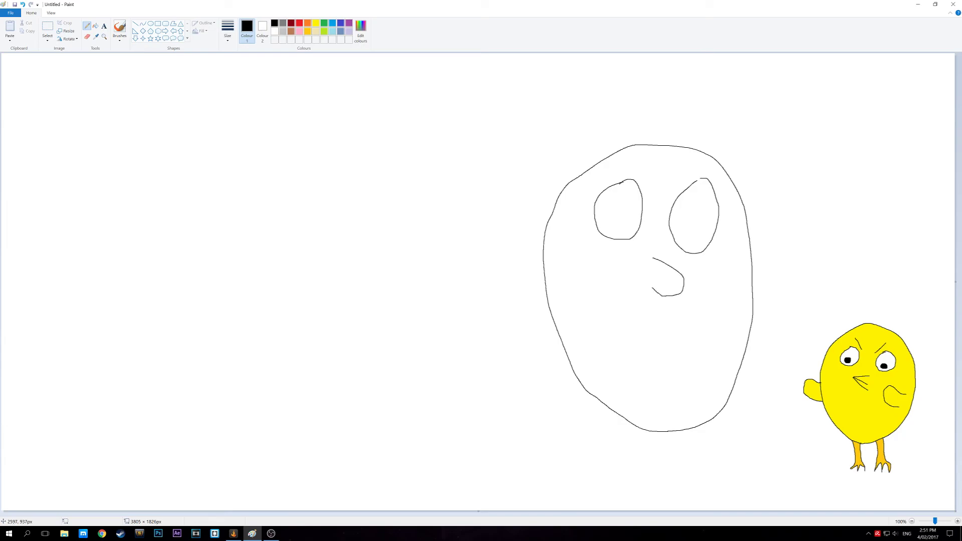
pyautogui.moveTo(604, 354); pyautogui.dragTo(647, 357)
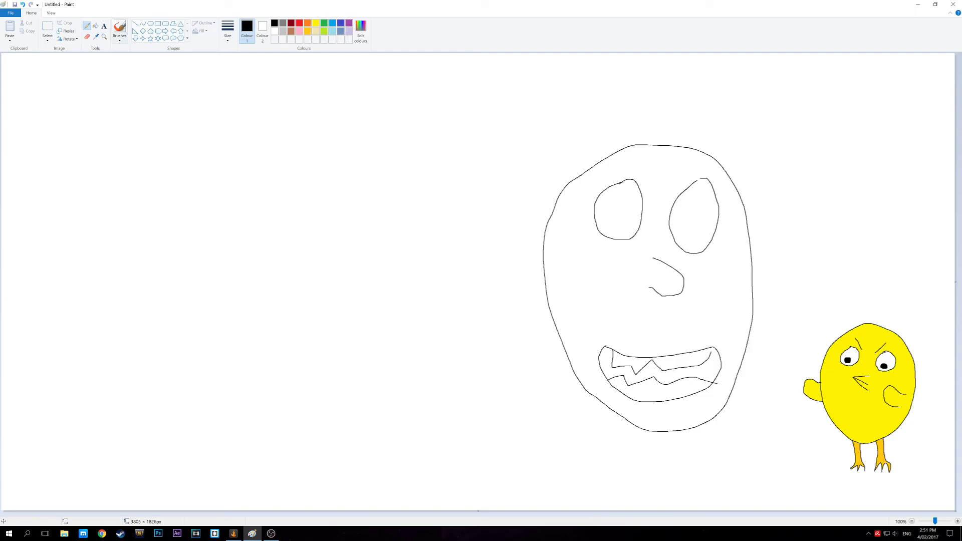
pyautogui.click(87, 31)
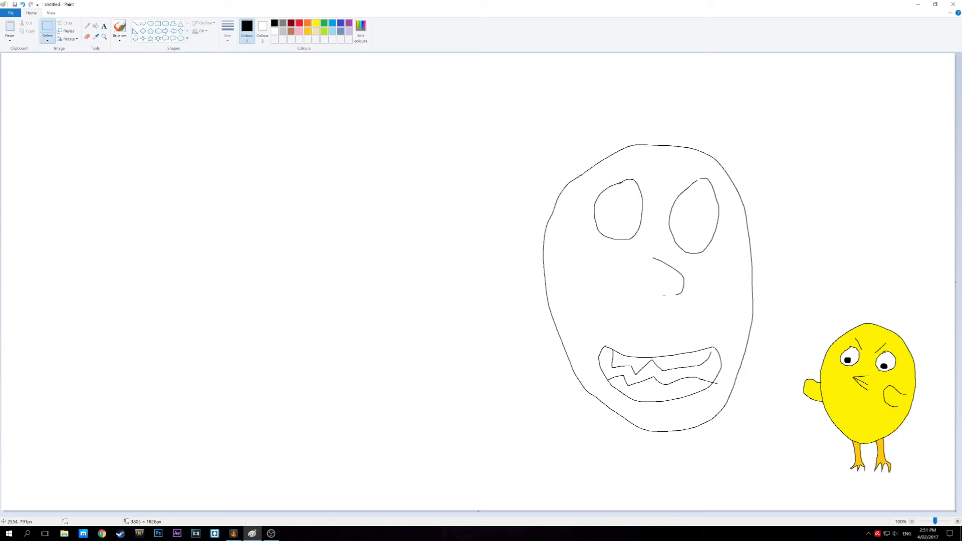
pyautogui.moveTo(644, 251); pyautogui.dragTo(669, 308)
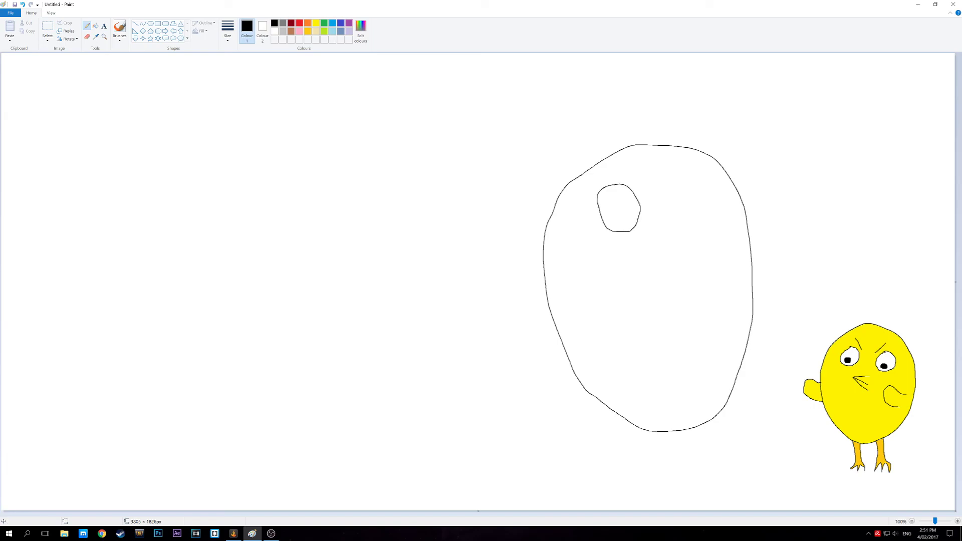
# - Redraw the big hen's second eye and add two clawed legs beneath it
pyautogui.moveTo(685, 191); pyautogui.dragTo(700, 233)
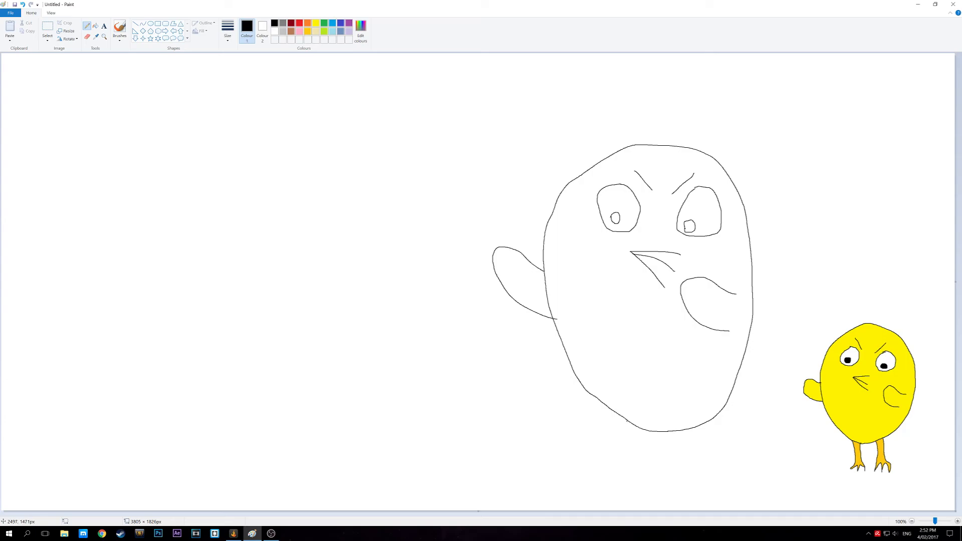
pyautogui.moveTo(626, 424); pyautogui.dragTo(621, 470)
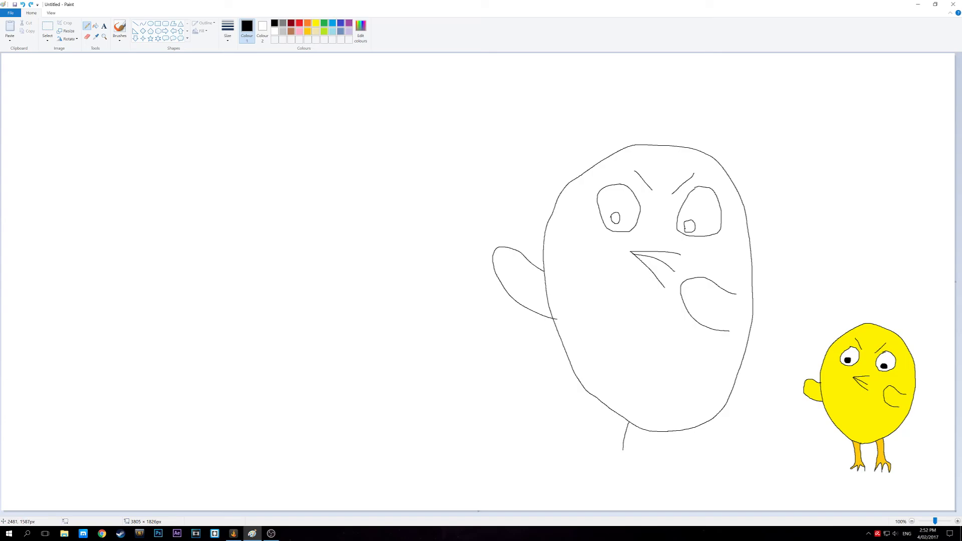
pyautogui.moveTo(624, 435); pyautogui.dragTo(635, 478)
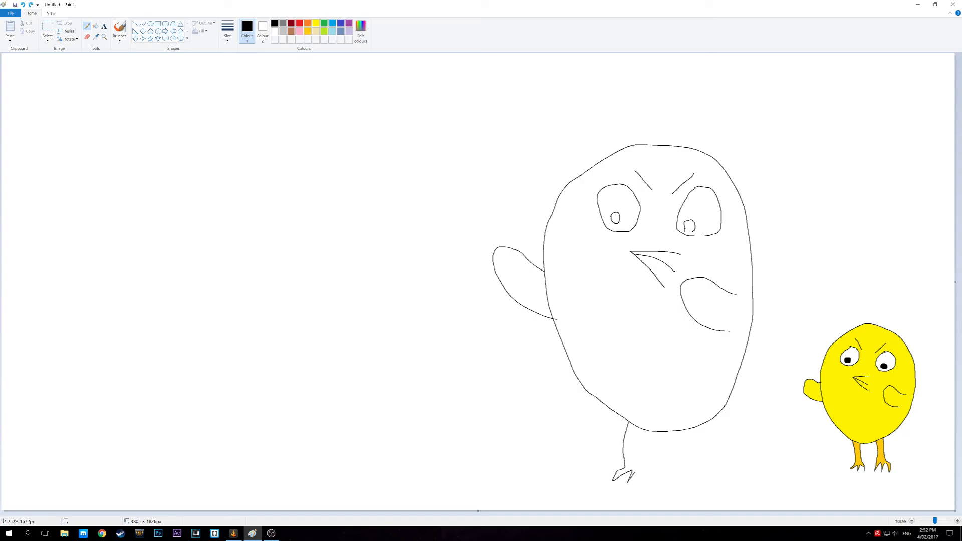
pyautogui.moveTo(634, 423); pyautogui.dragTo(638, 478)
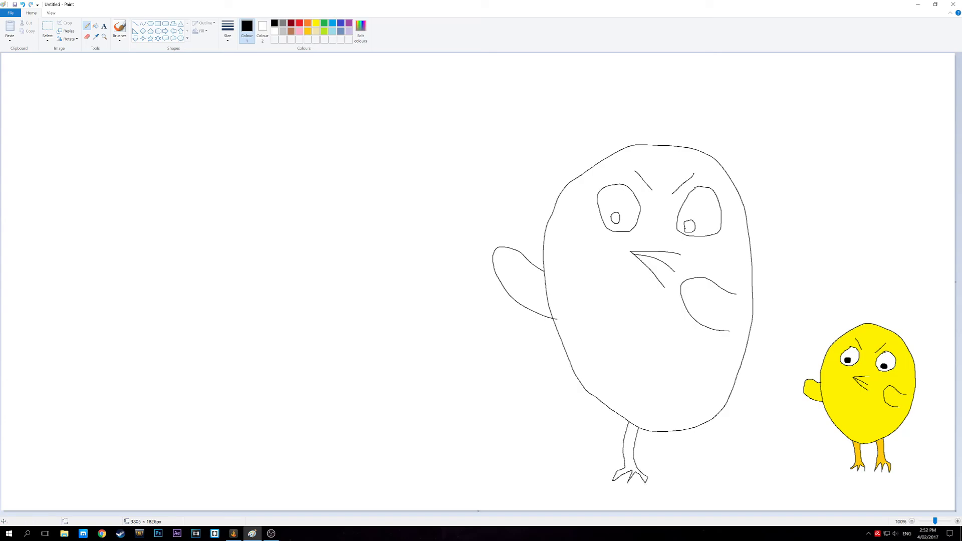
pyautogui.moveTo(674, 417); pyautogui.dragTo(674, 466)
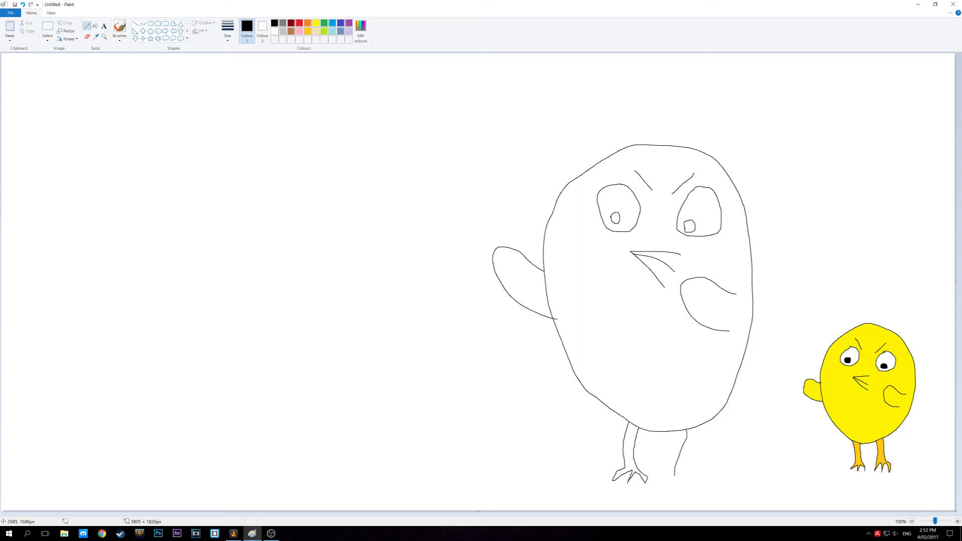
pyautogui.moveTo(671, 478); pyautogui.dragTo(690, 466)
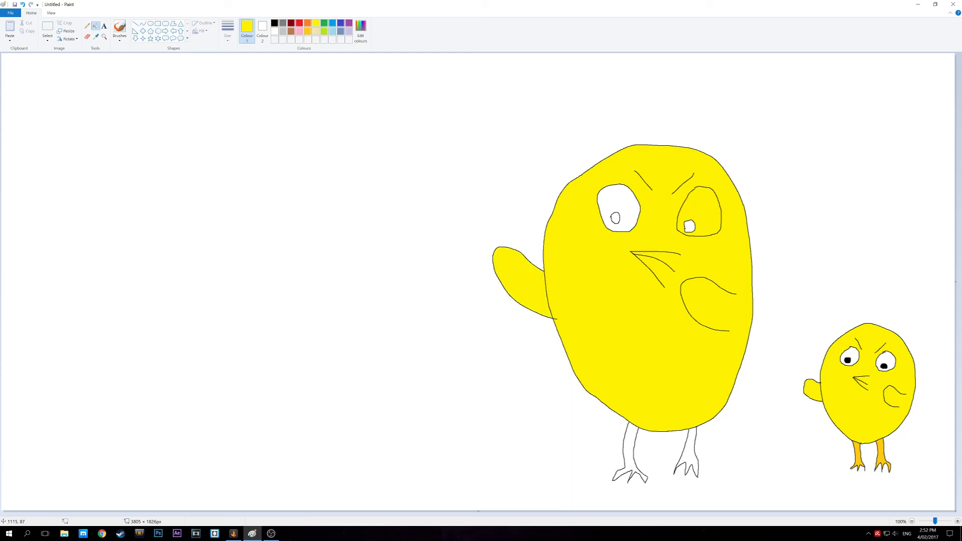
# - Fill the big hen's pupils black and both eyes red
pyautogui.click(246, 26)
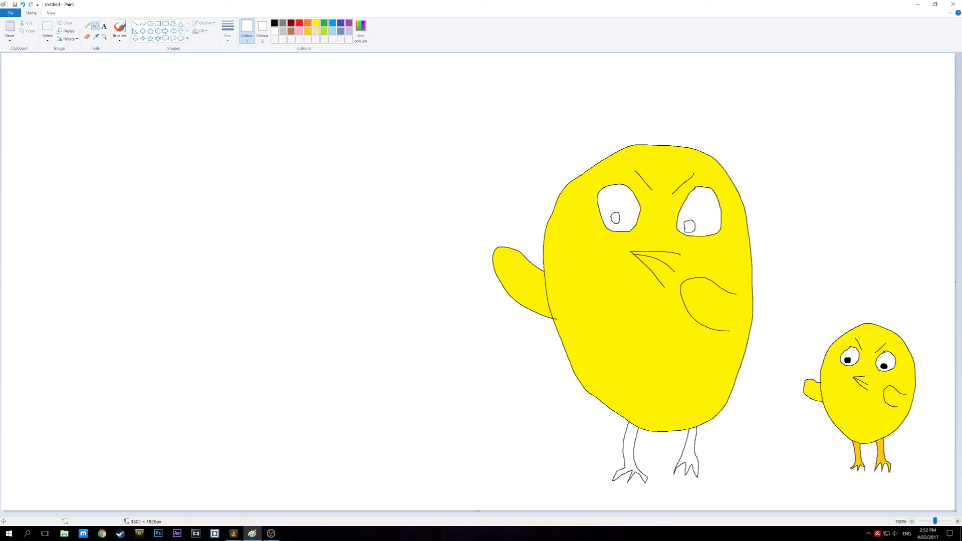
pyautogui.click(614, 217)
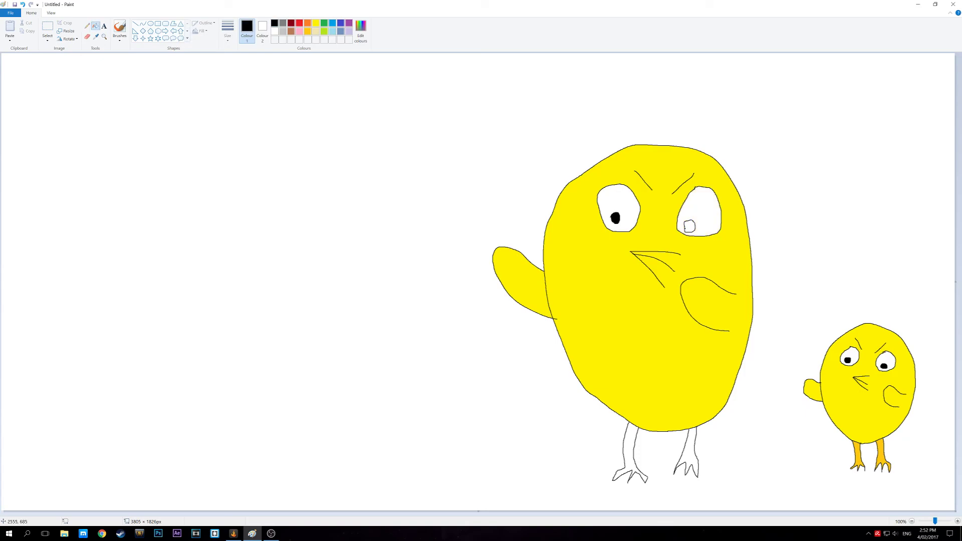
pyautogui.click(688, 226)
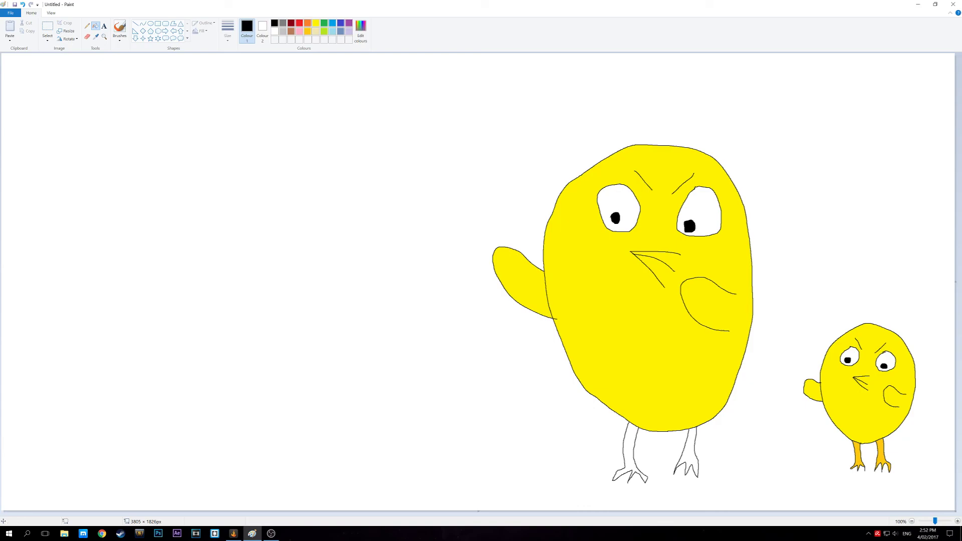
pyautogui.click(618, 207)
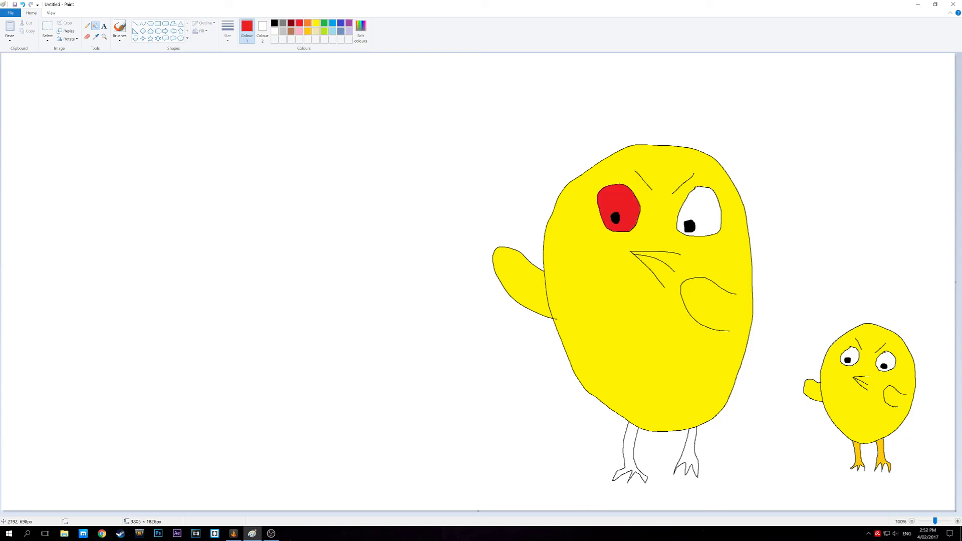
pyautogui.click(696, 211)
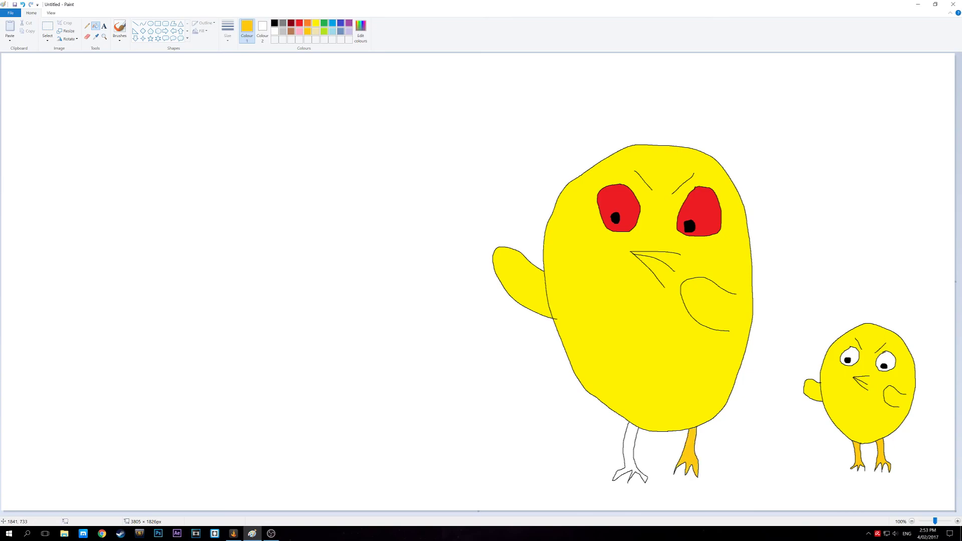
pyautogui.click(246, 26)
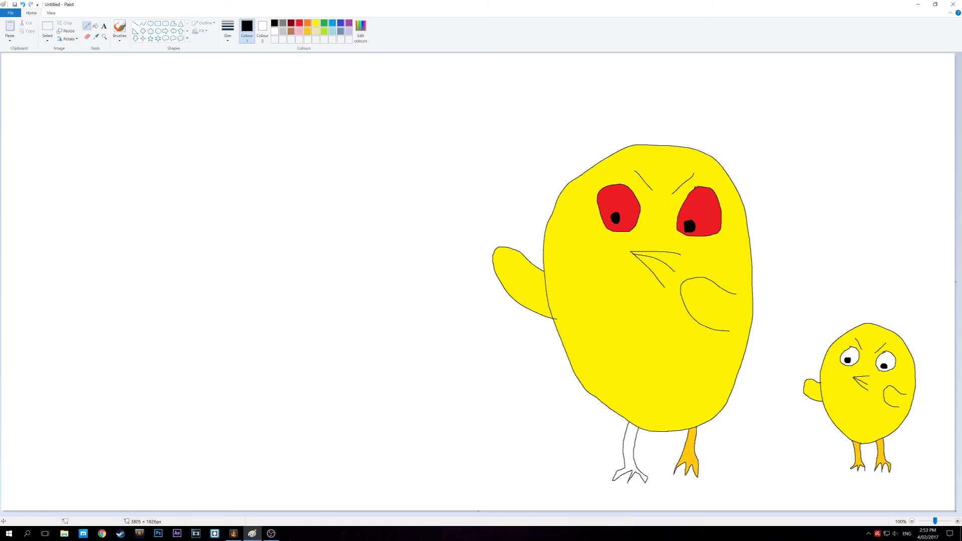
# - Switch to orange and handwrite a label above the big hen's arrow
pyautogui.click(315, 25)
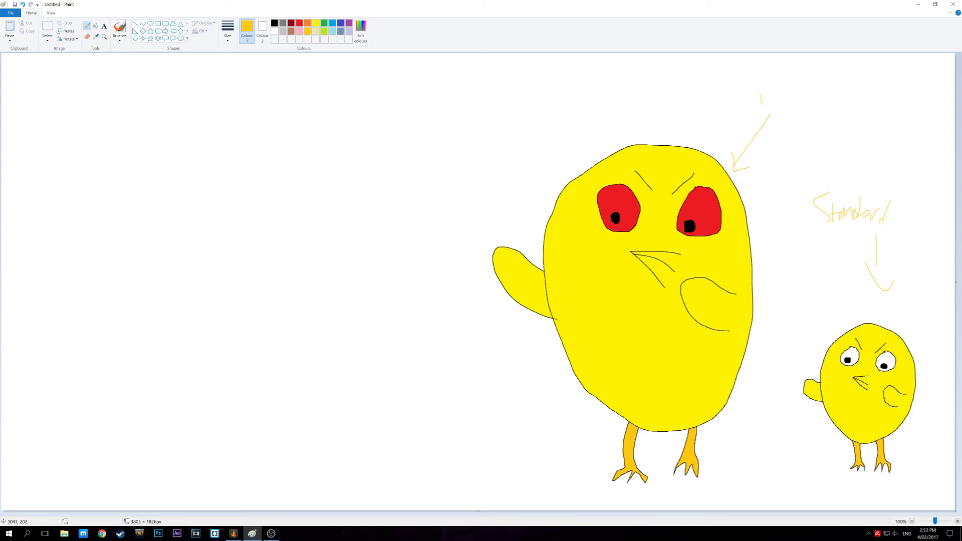
pyautogui.moveTo(762, 101); pyautogui.dragTo(794, 101)
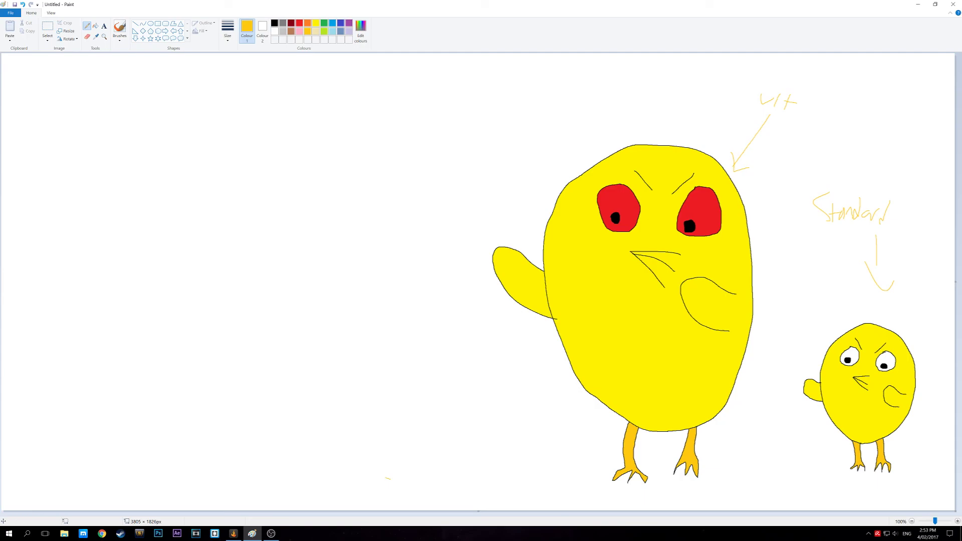
# - Sketch a zigzag-cracked black eggshell with a clawed foot poking out
pyautogui.click(246, 27)
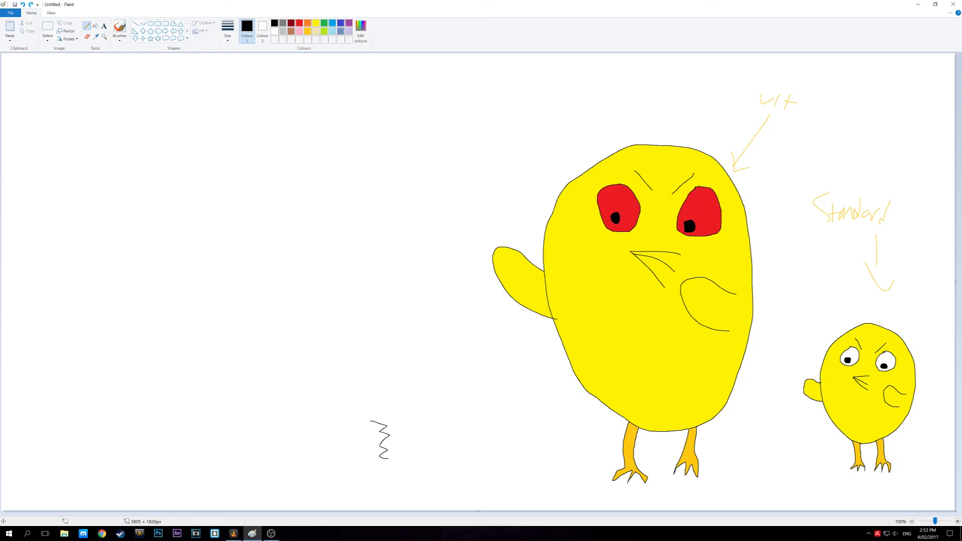
pyautogui.moveTo(371, 423); pyautogui.dragTo(387, 457)
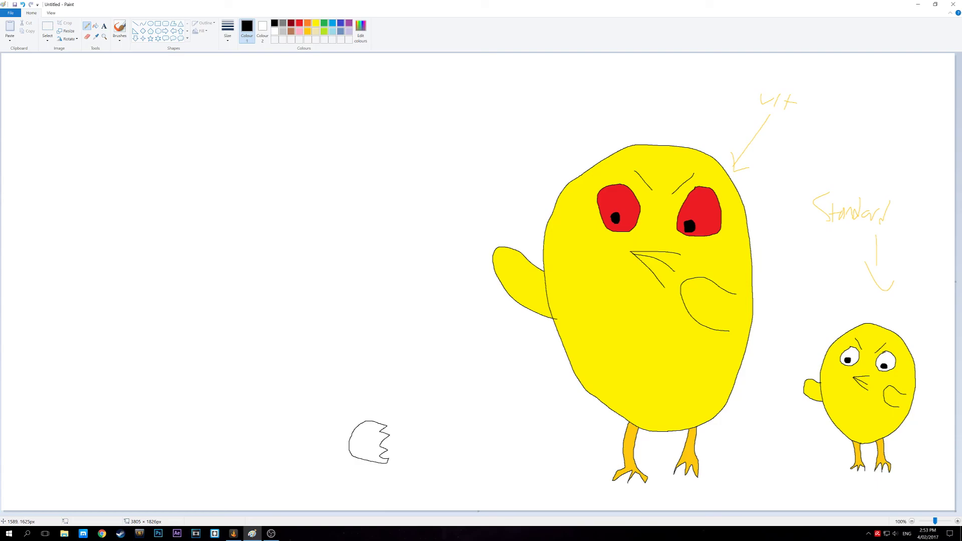
pyautogui.moveTo(380, 427); pyautogui.dragTo(423, 442)
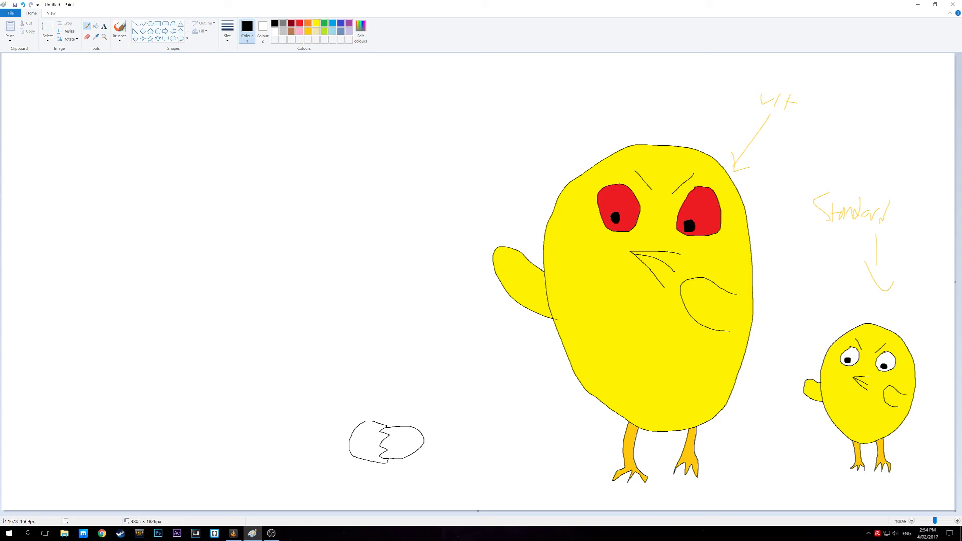
pyautogui.moveTo(408, 442); pyautogui.dragTo(435, 463)
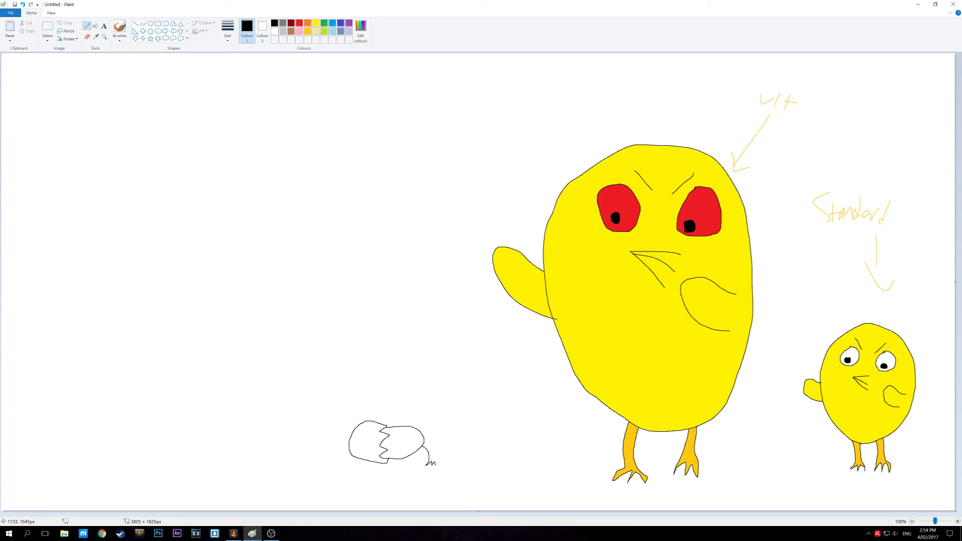
pyautogui.moveTo(426, 441); pyautogui.dragTo(435, 457)
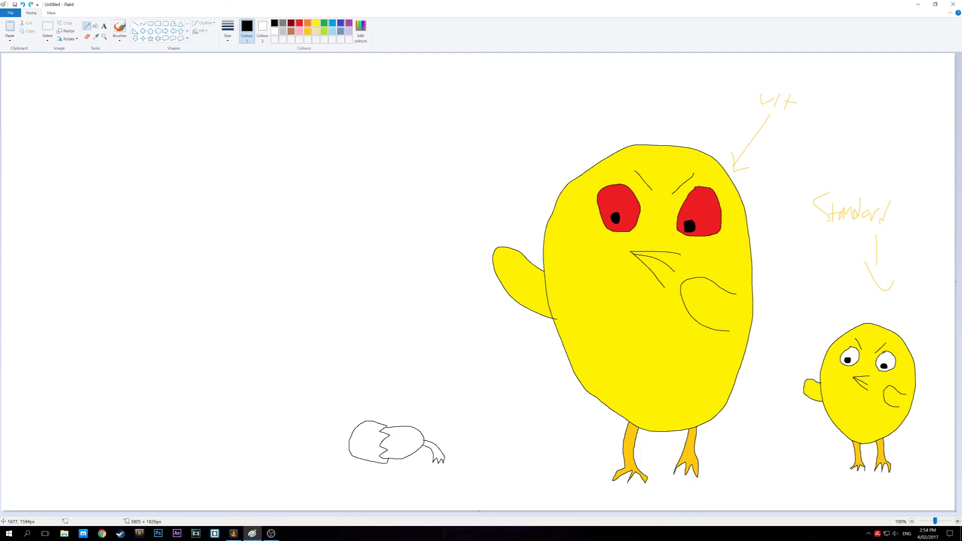
pyautogui.moveTo(420, 450); pyautogui.dragTo(429, 462)
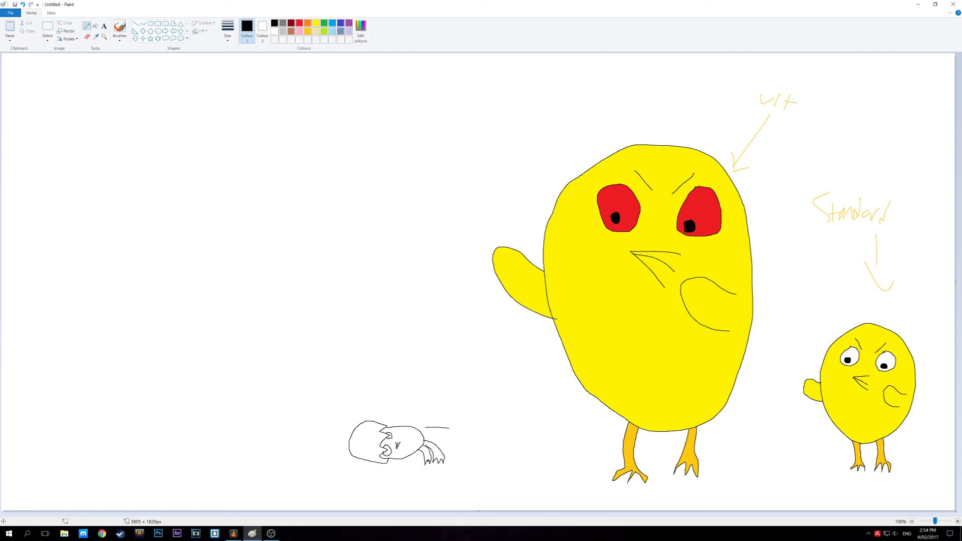
# - Handwrite 'Charge' with an arrow above the sketch and add shell fragments to its left
pyautogui.moveTo(442, 439); pyautogui.dragTo(478, 451)
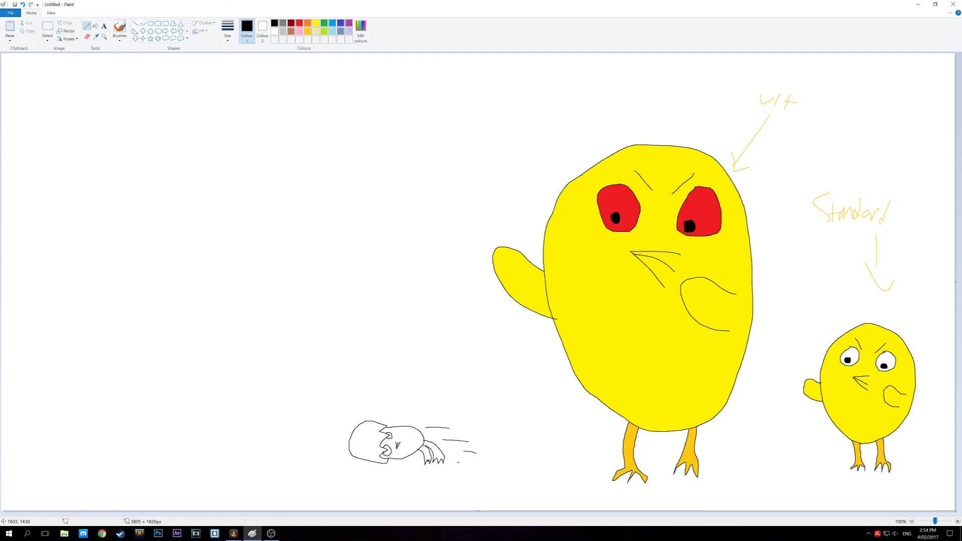
pyautogui.moveTo(388, 375); pyautogui.dragTo(385, 407)
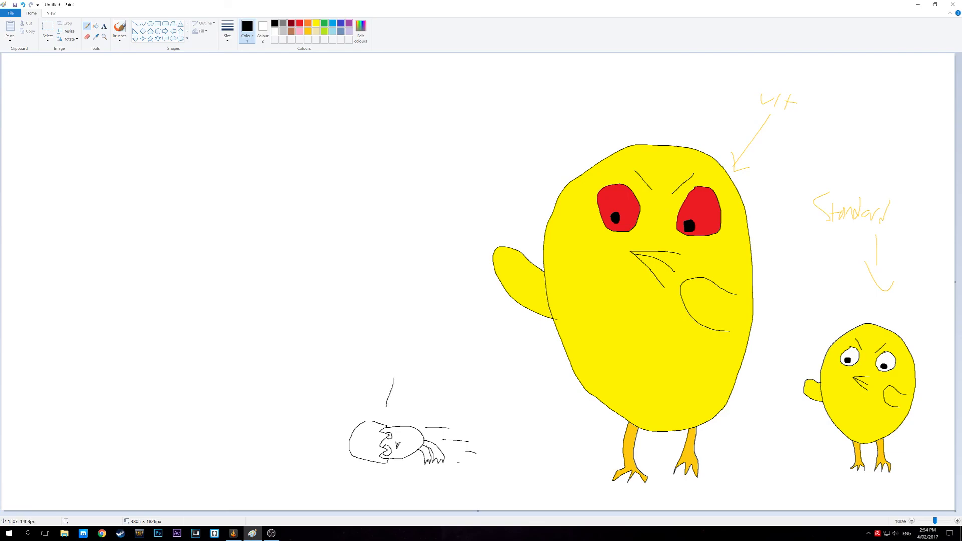
pyautogui.moveTo(380, 401); pyautogui.dragTo(388, 417)
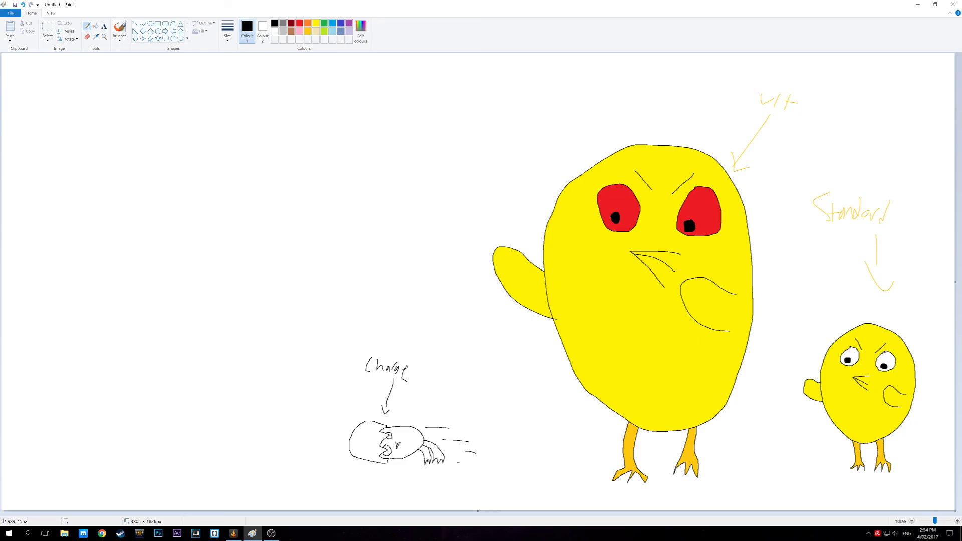
pyautogui.moveTo(233, 438); pyautogui.dragTo(243, 447)
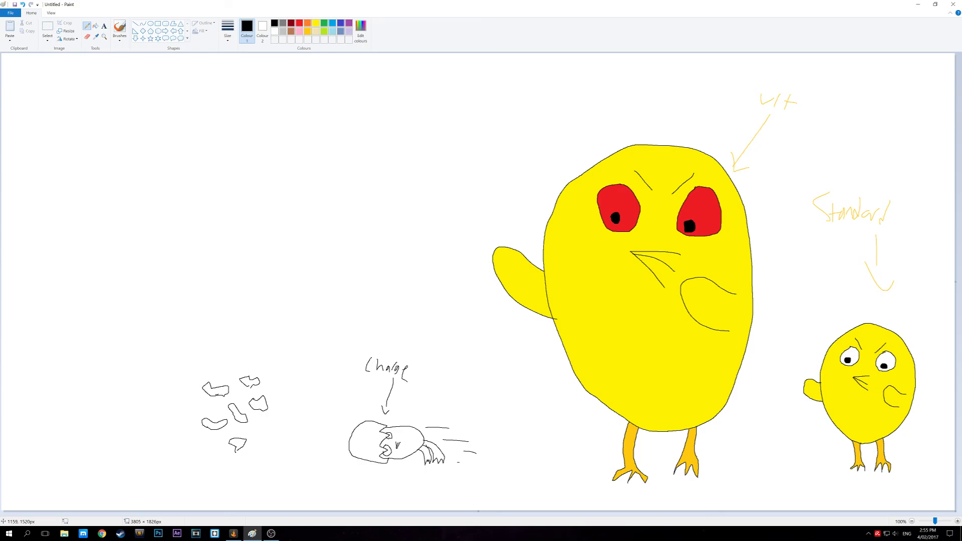
# - Finish the shell fragments and sketch a small hen with motion lines, labelled 2 with an arrow
pyautogui.moveTo(295, 407); pyautogui.dragTo(293, 433)
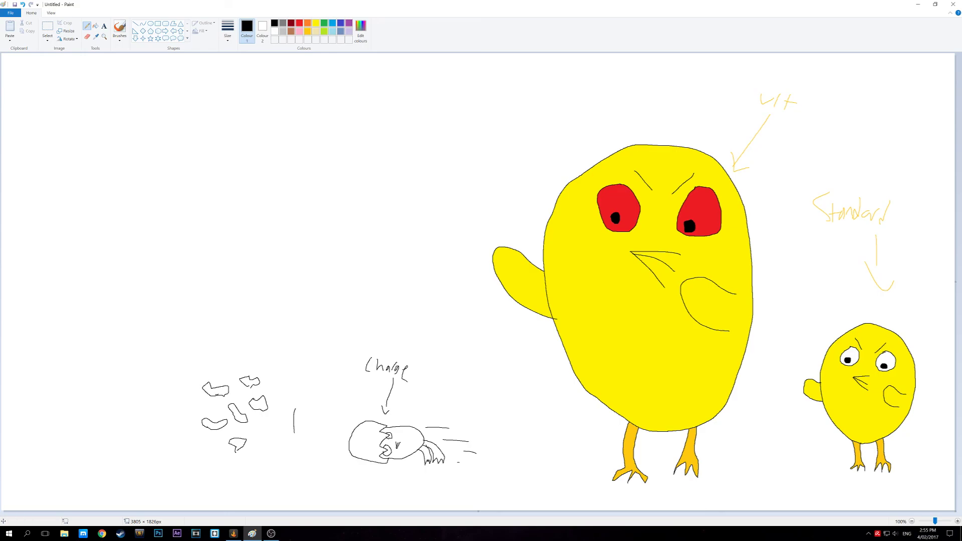
pyautogui.moveTo(295, 404); pyautogui.dragTo(313, 429)
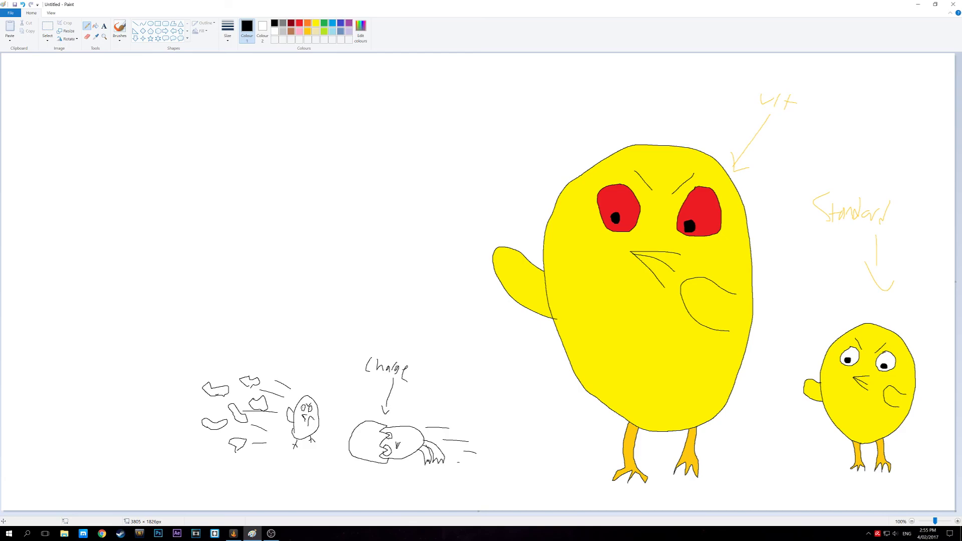
pyautogui.moveTo(282, 354); pyautogui.dragTo(296, 370)
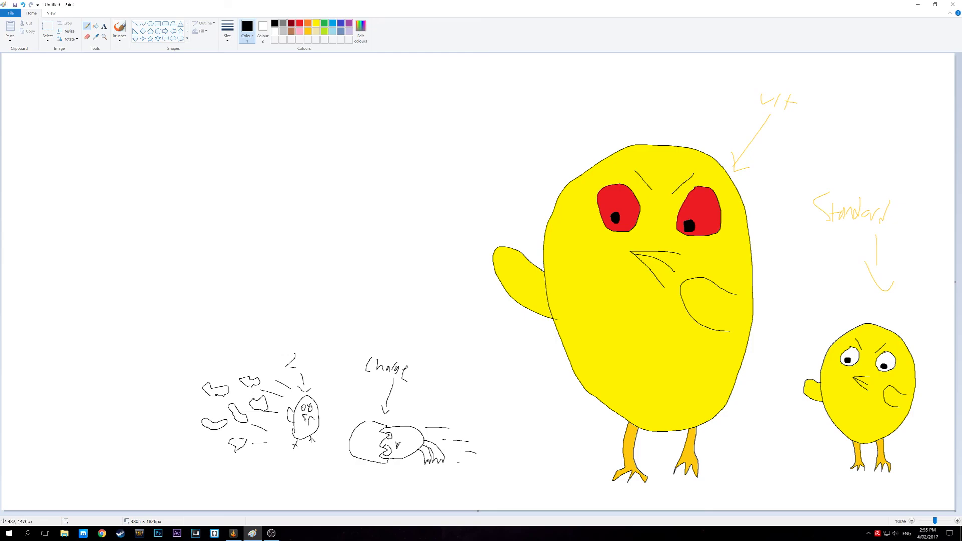
pyautogui.moveTo(99, 420); pyautogui.dragTo(150, 423)
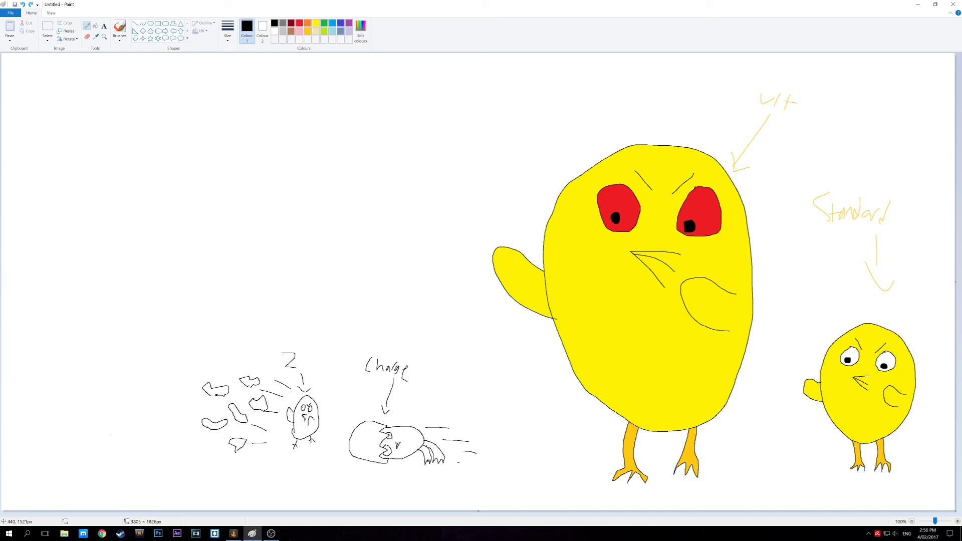
# - Draw a far-left cracked egg with motion lines and flying shell halves, labelled '3 (throw)'
pyautogui.moveTo(83, 398); pyautogui.dragTo(138, 433)
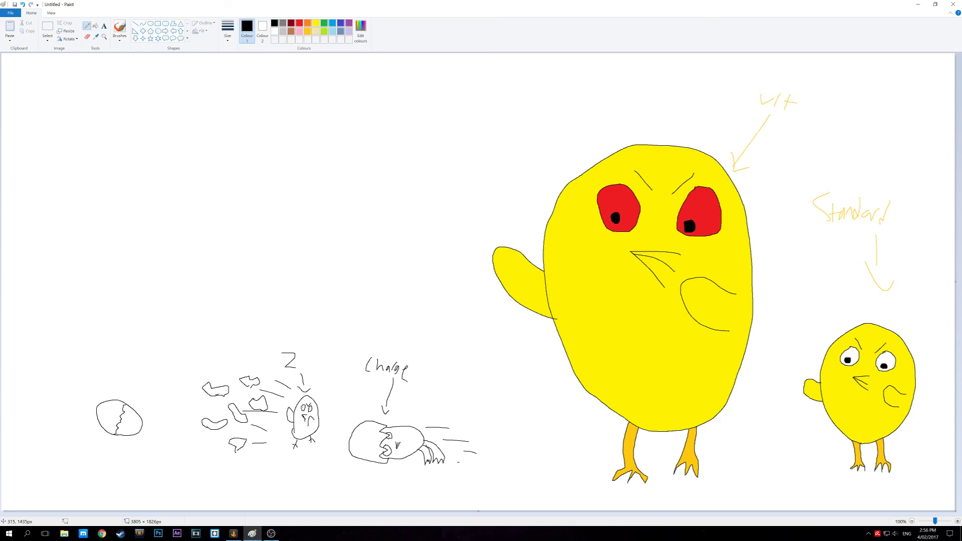
pyautogui.moveTo(92, 370); pyautogui.dragTo(55, 412)
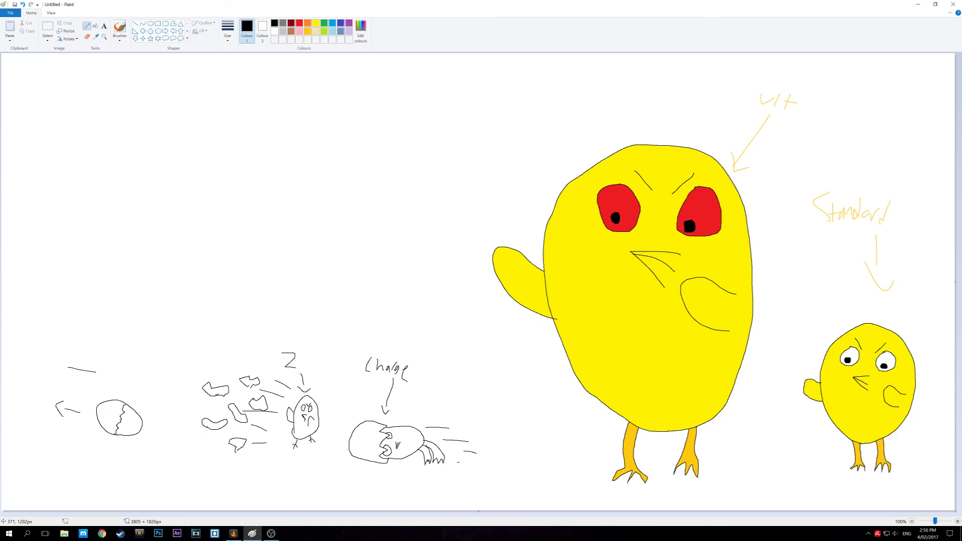
pyautogui.moveTo(85, 377); pyautogui.dragTo(114, 369)
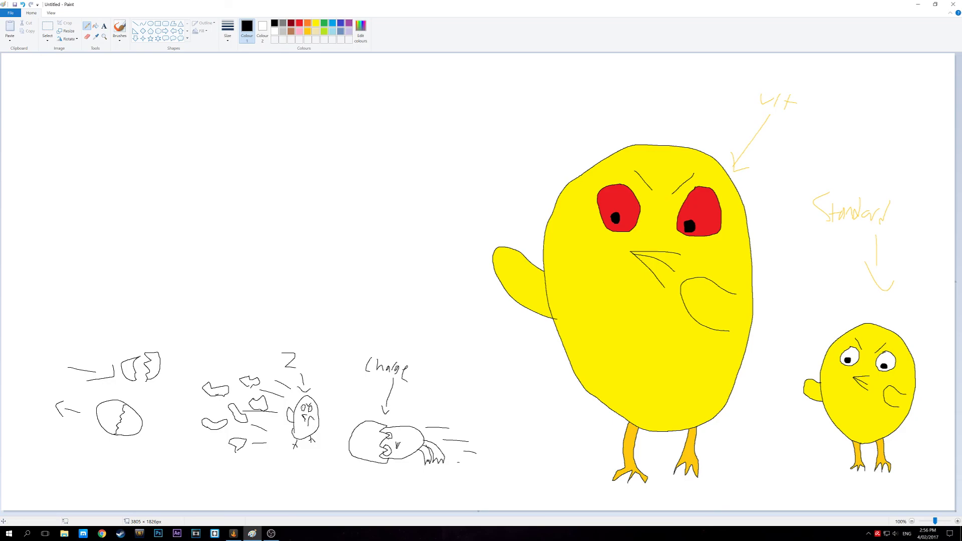
pyautogui.moveTo(107, 326); pyautogui.dragTo(100, 336)
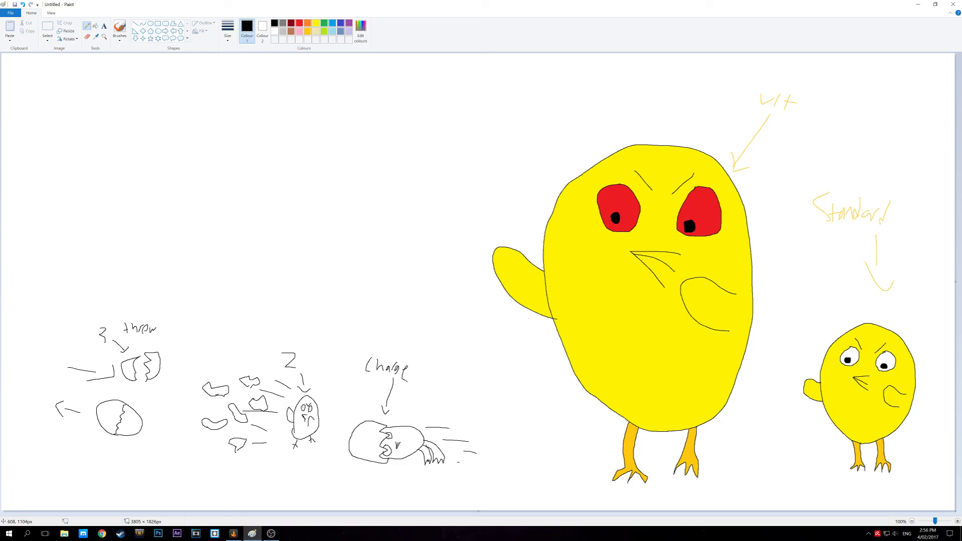
pyautogui.moveTo(114, 322); pyautogui.dragTo(161, 340)
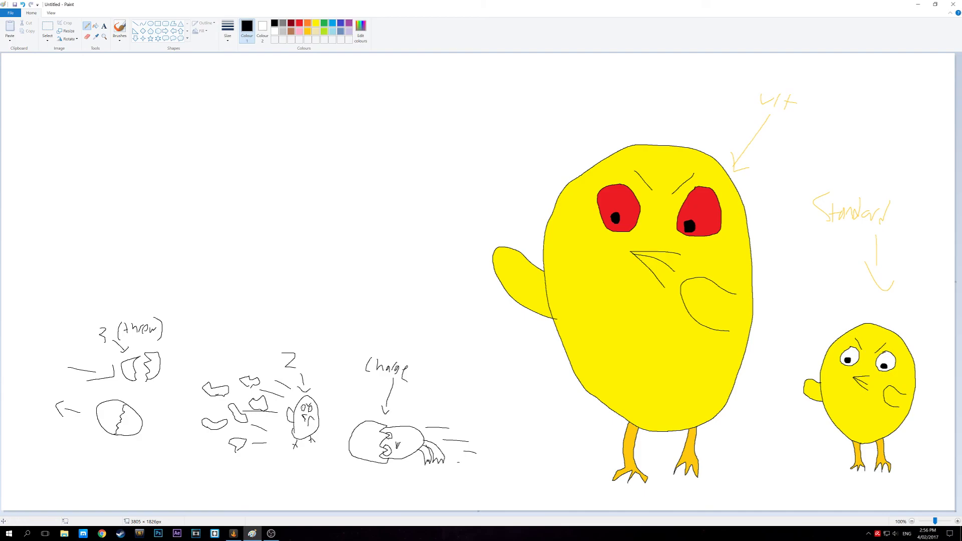
# - Pick up the yellow colour and fill the charging hen and small hen 2
pyautogui.click(315, 29)
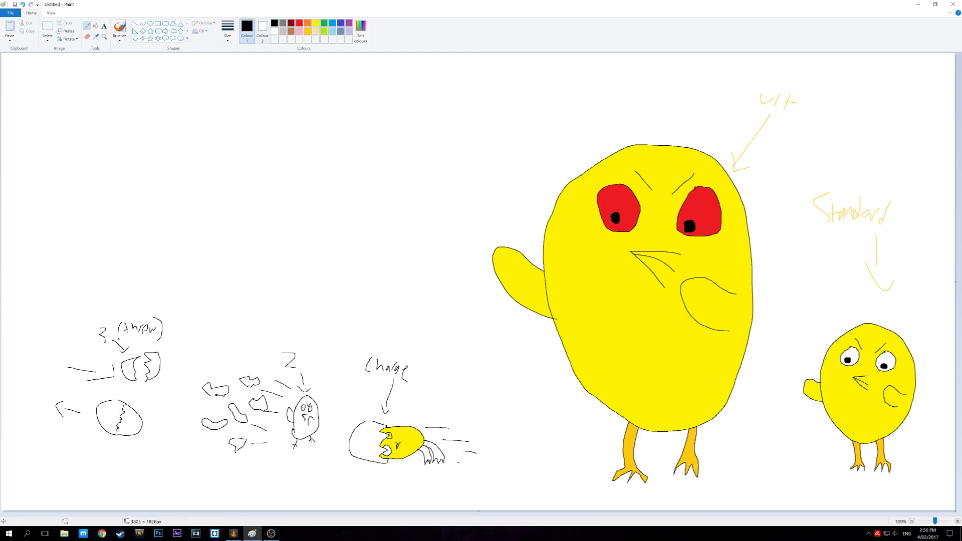
pyautogui.click(315, 27)
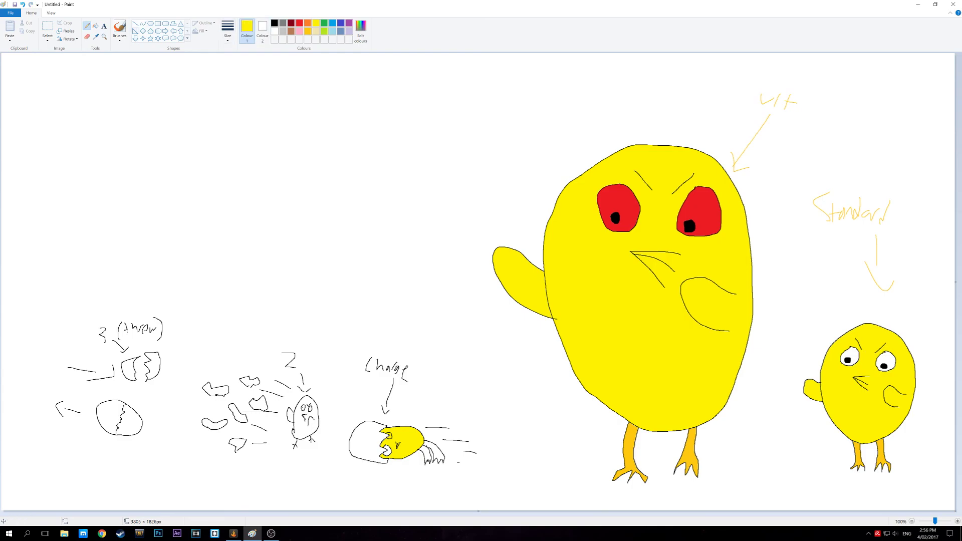
pyautogui.click(305, 417)
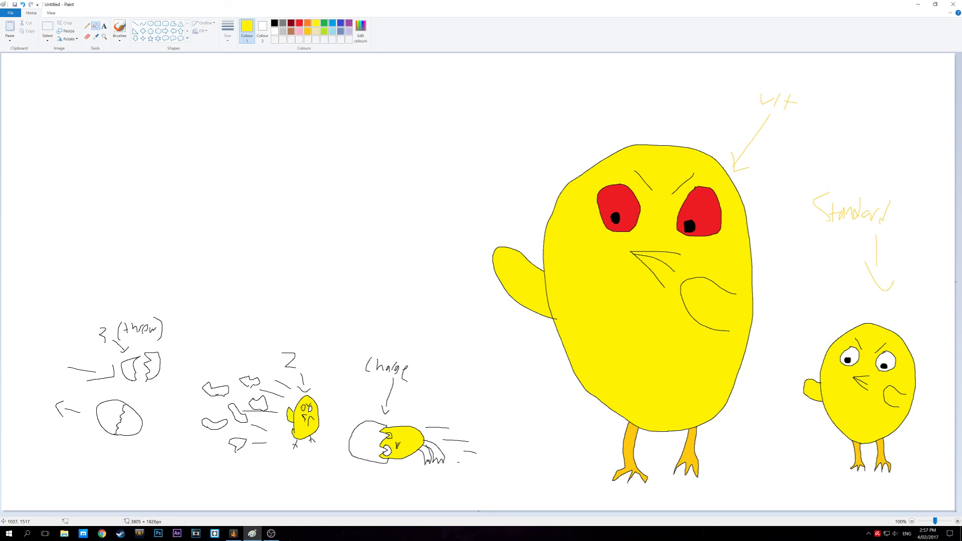
# - Choose a pale beige colour for the eggs and shell pieces
pyautogui.click(246, 25)
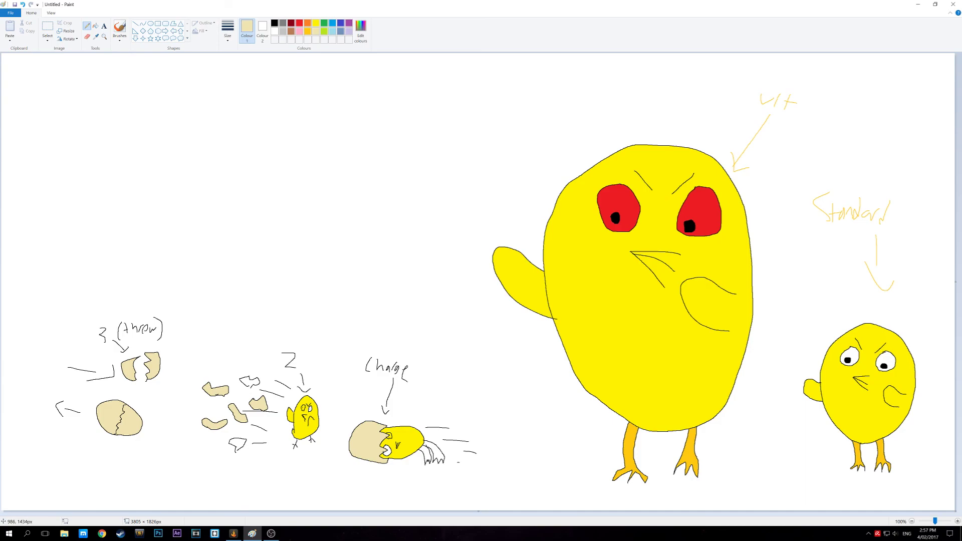
pyautogui.moveTo(677, 398)
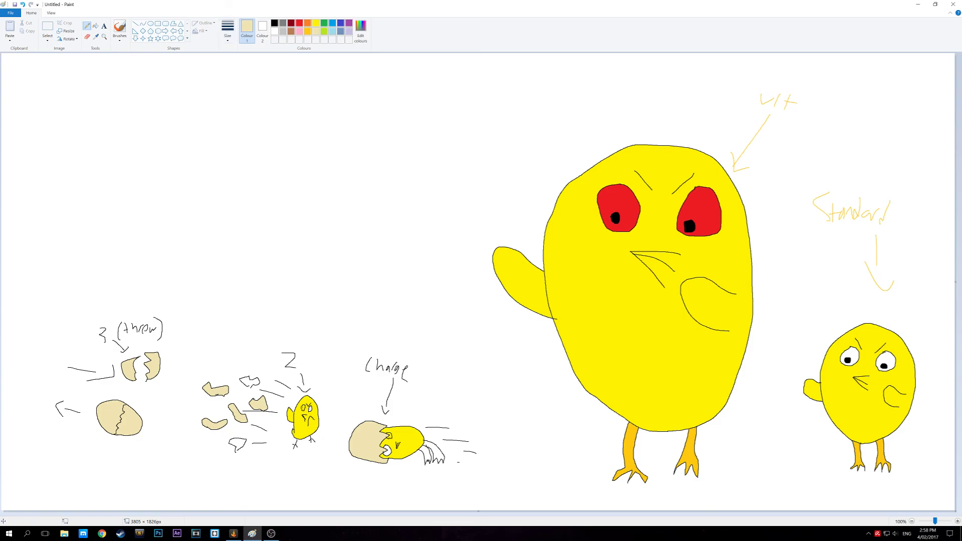
# - Switch to black and begin handwriting the title letters at the top left
pyautogui.click(273, 23)
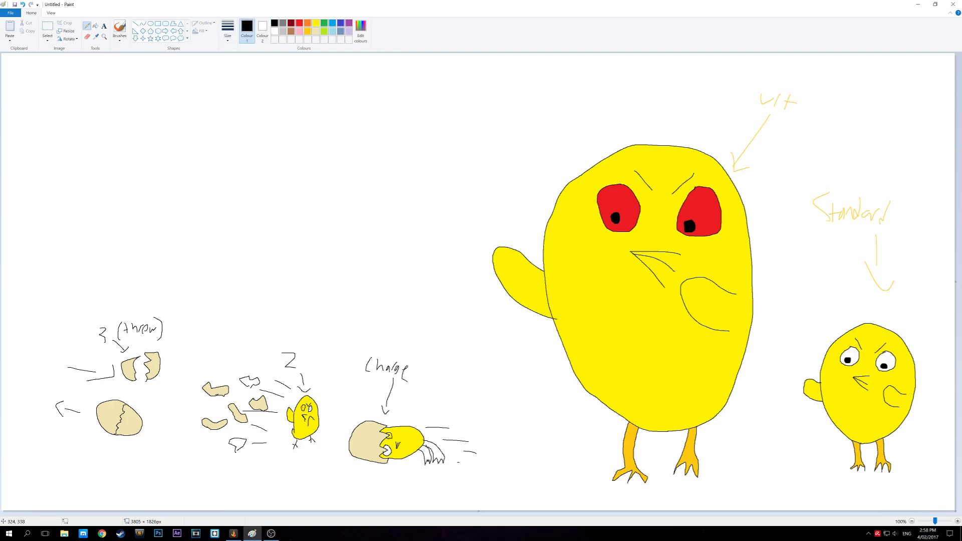
pyautogui.moveTo(76, 171)
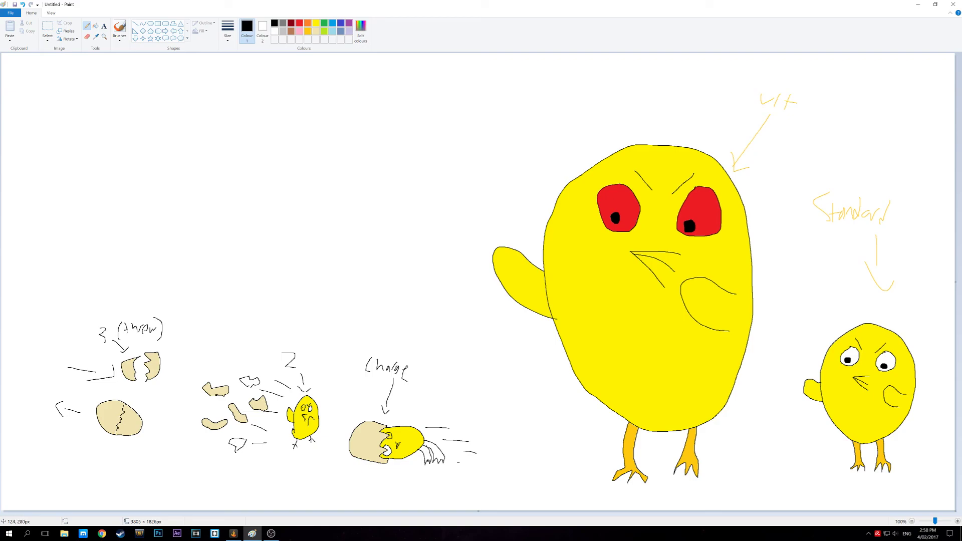
pyautogui.moveTo(38, 74); pyautogui.dragTo(38, 125)
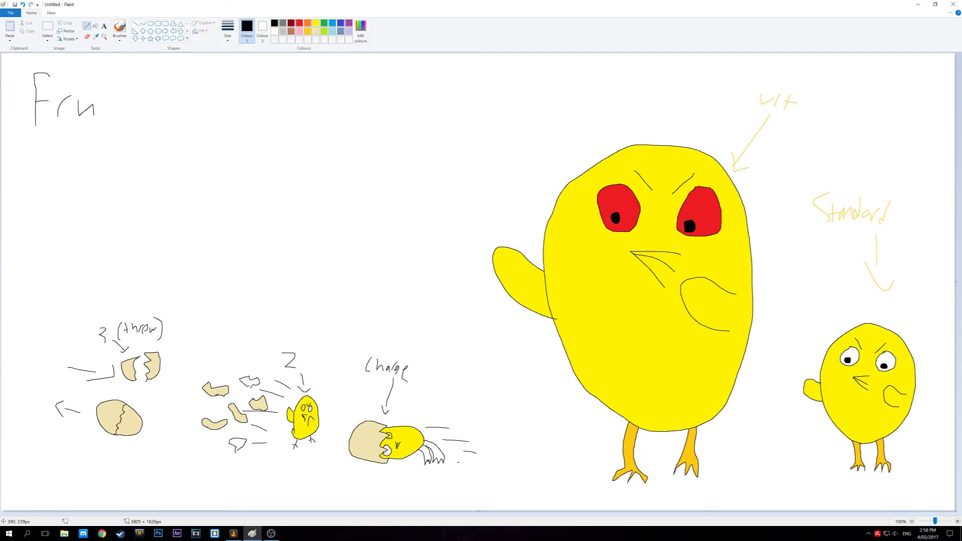
pyautogui.moveTo(92, 101); pyautogui.dragTo(114, 110)
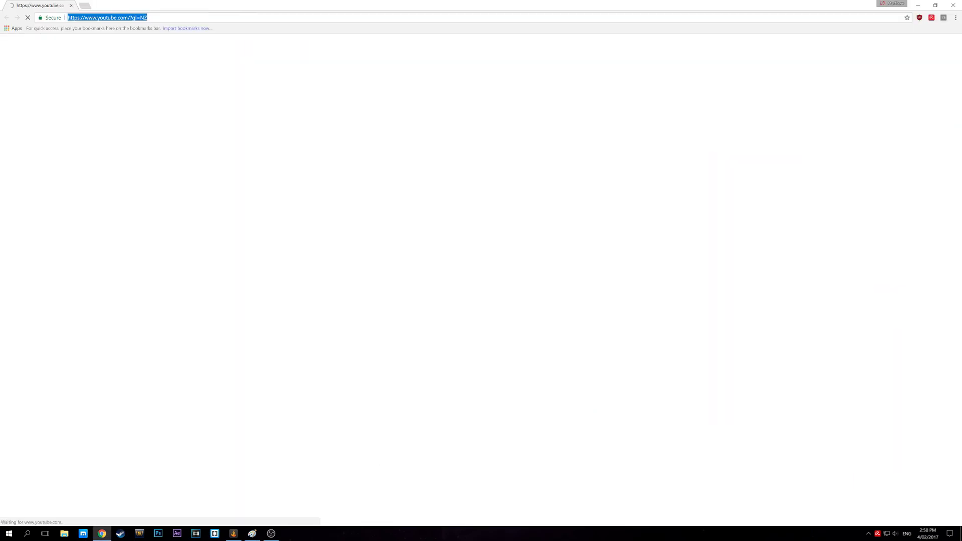
# - Enter 'furo' in Chrome while the YouTube page loads
pyautogui.write('furo')
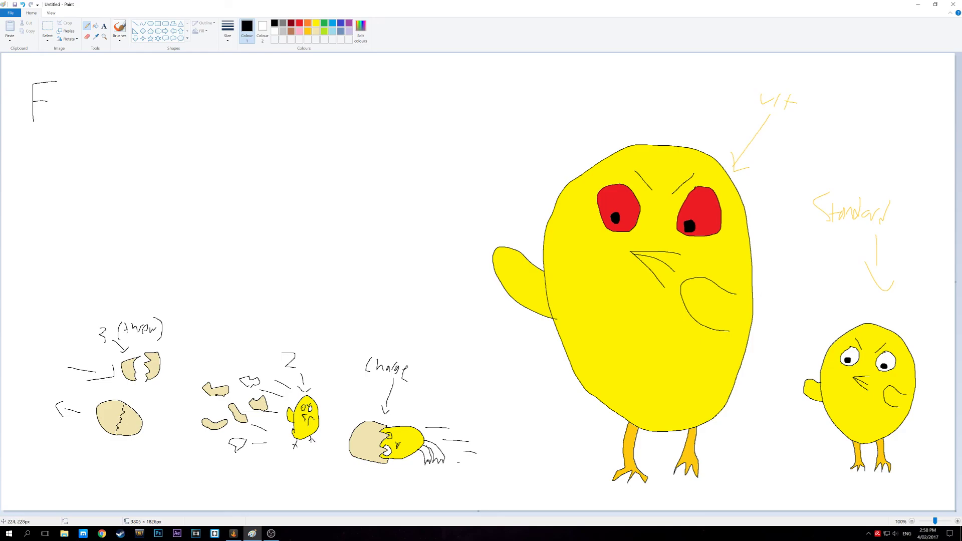
# - Handwrite the underlined 'Furious Hen' title and bullets: voice-lines all chicken sounds, Angry, chicken
pyautogui.moveTo(55, 111); pyautogui.dragTo(96, 113)
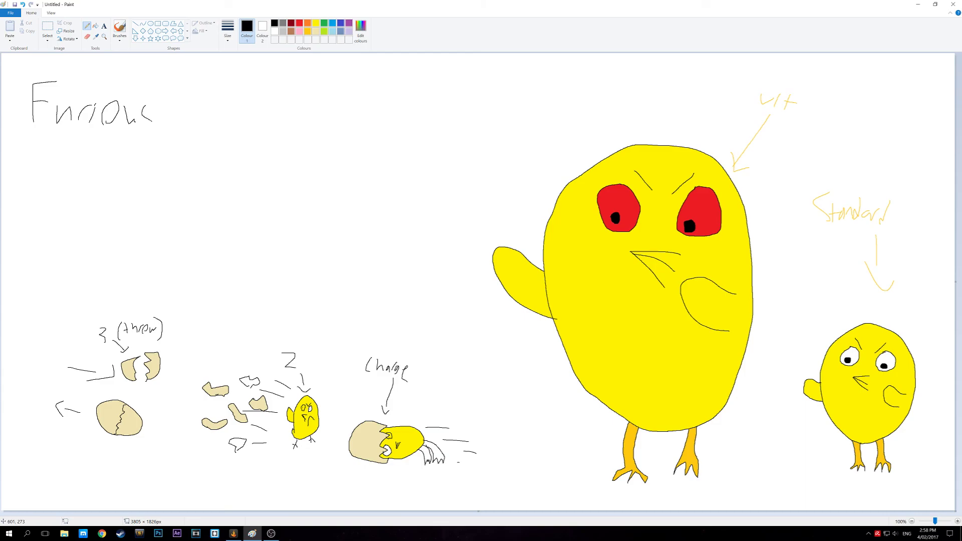
pyautogui.moveTo(183, 88); pyautogui.dragTo(177, 126)
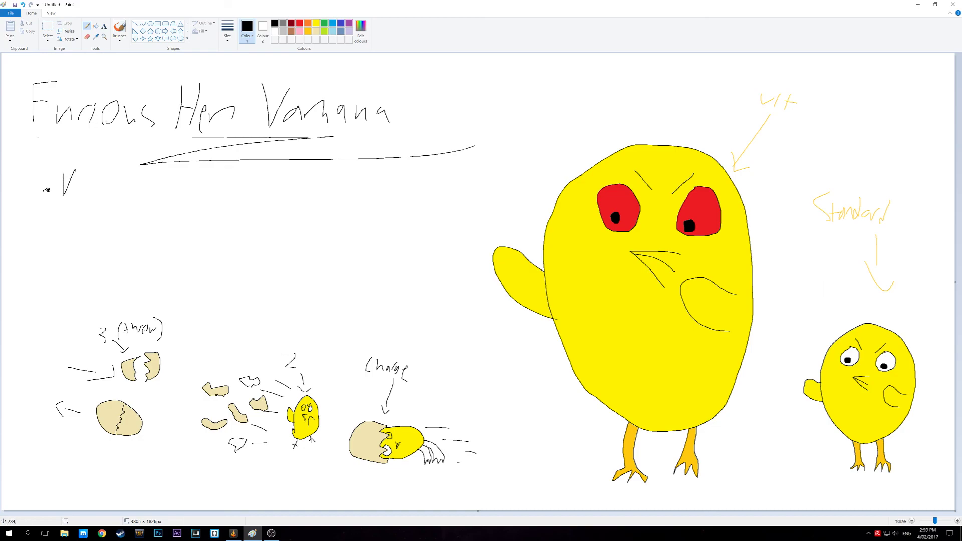
pyautogui.moveTo(76, 184); pyautogui.dragTo(117, 190)
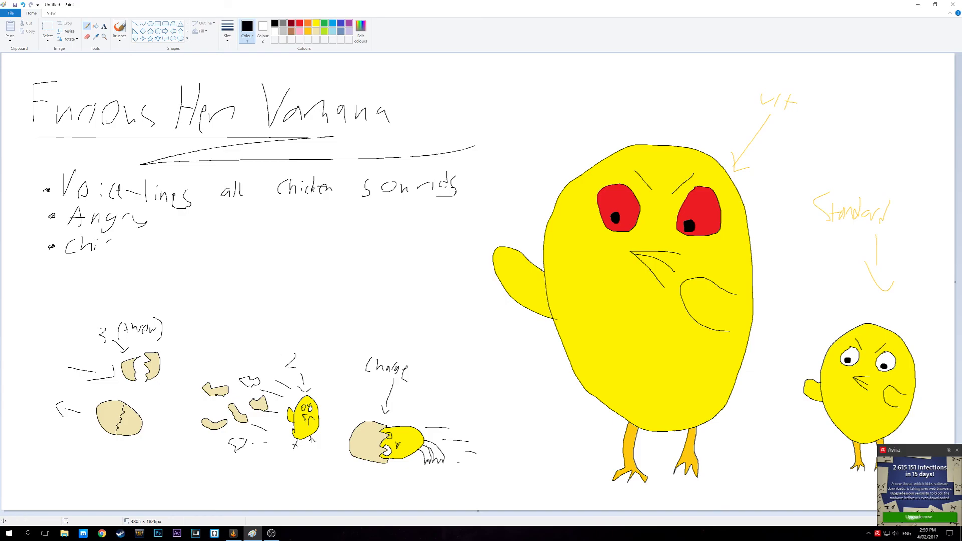
pyautogui.moveTo(101, 240); pyautogui.dragTo(129, 245)
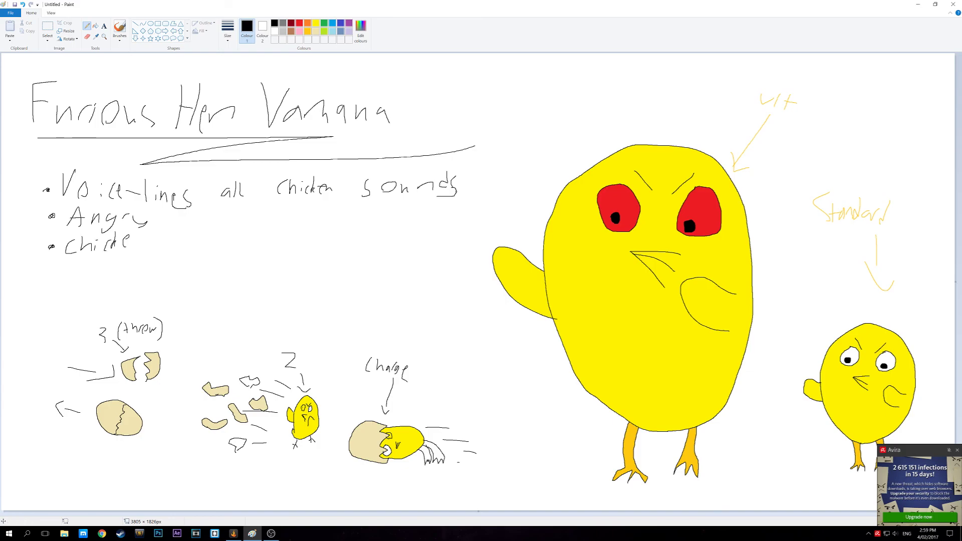
pyautogui.moveTo(139, 245); pyautogui.dragTo(165, 236)
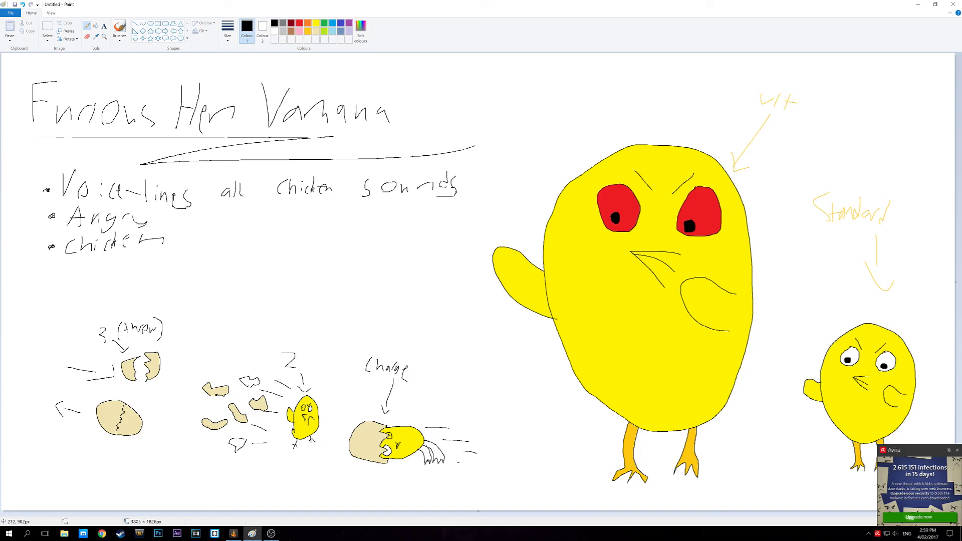